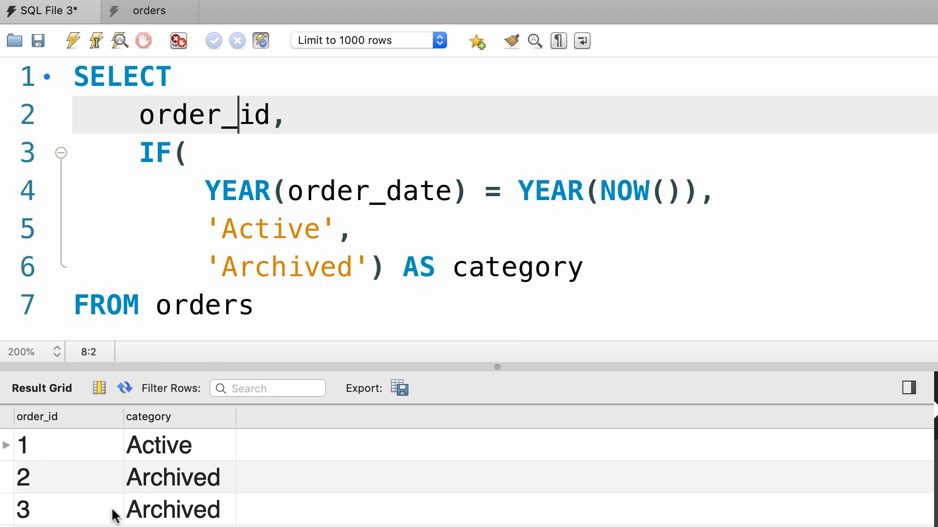
{"action": "mouse_move", "coordinate": [243, 293]}
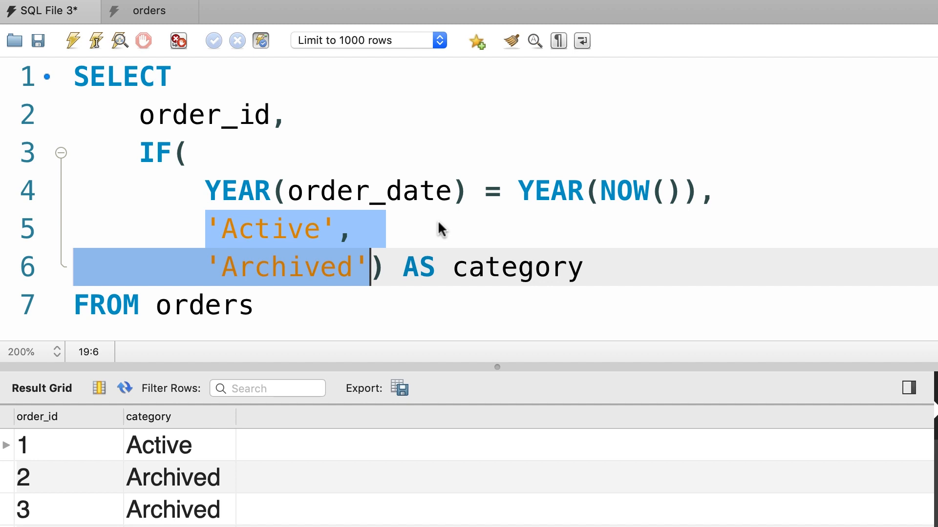
{"action": "mouse_move", "coordinate": [388, 234]}
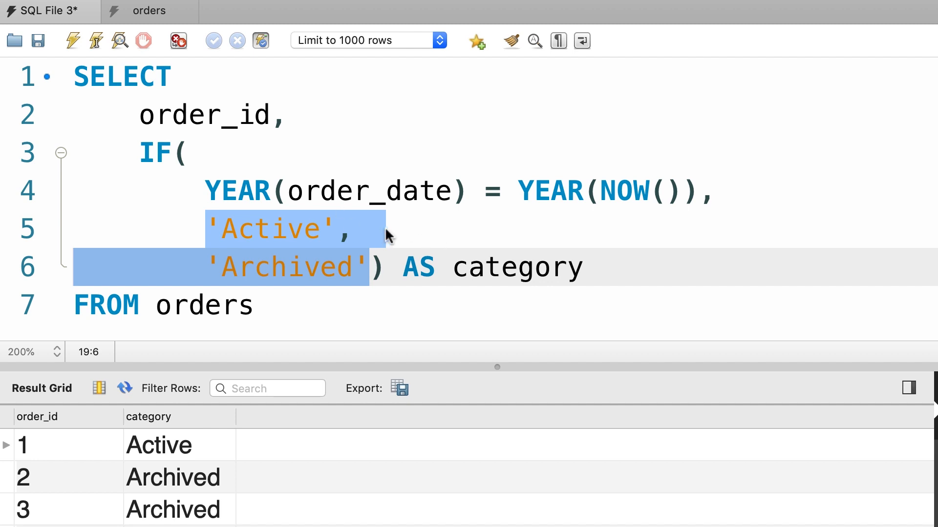
- Pick out the Active and Archived labels, then select the whole IF expression
{"action": "left_click", "coordinate": [401, 226]}
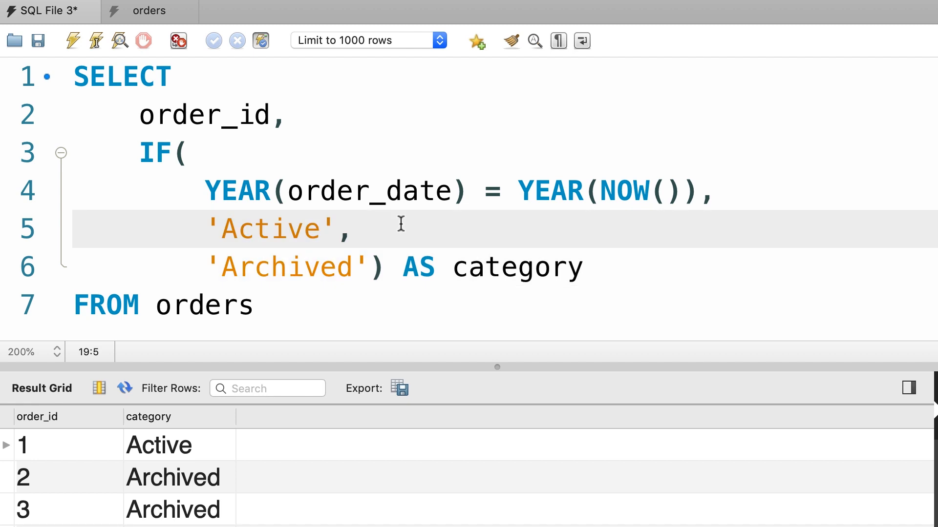
{"action": "left_click", "coordinate": [266, 228]}
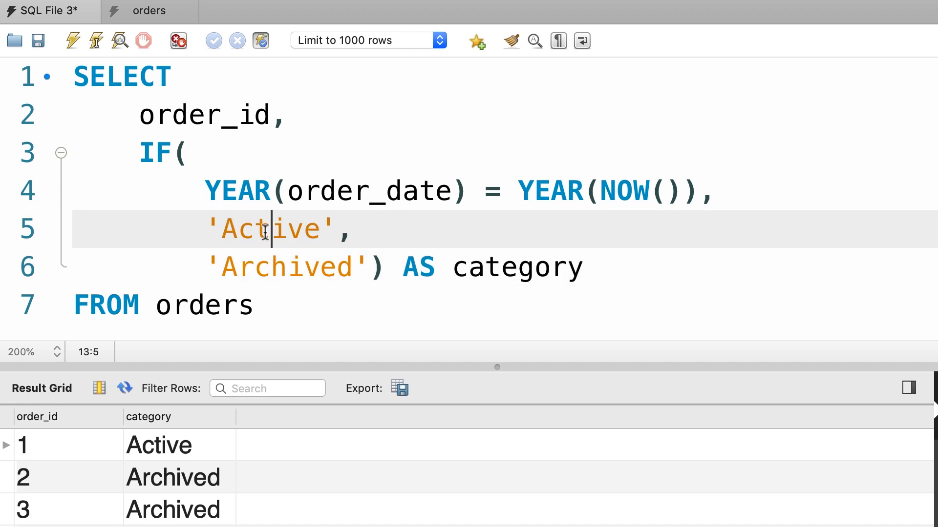
{"action": "double_click", "coordinate": [270, 229]}
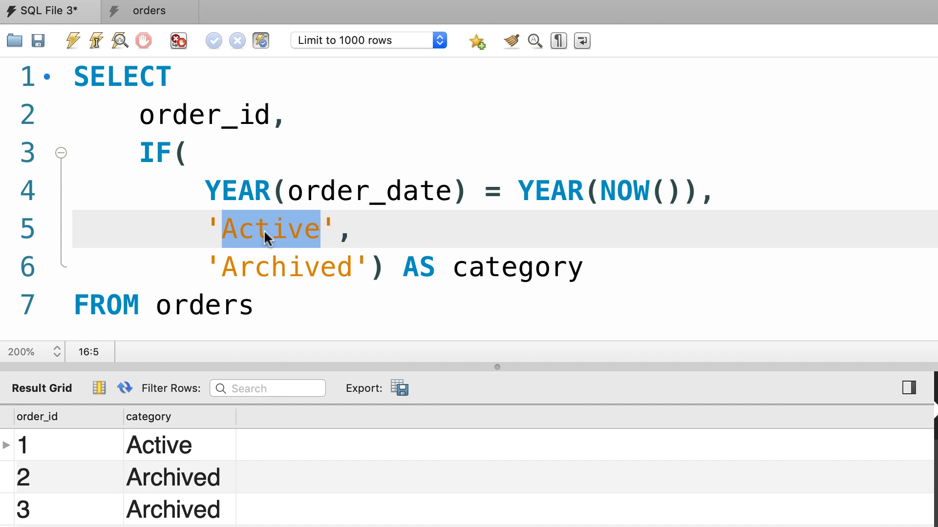
{"action": "double_click", "coordinate": [286, 266]}
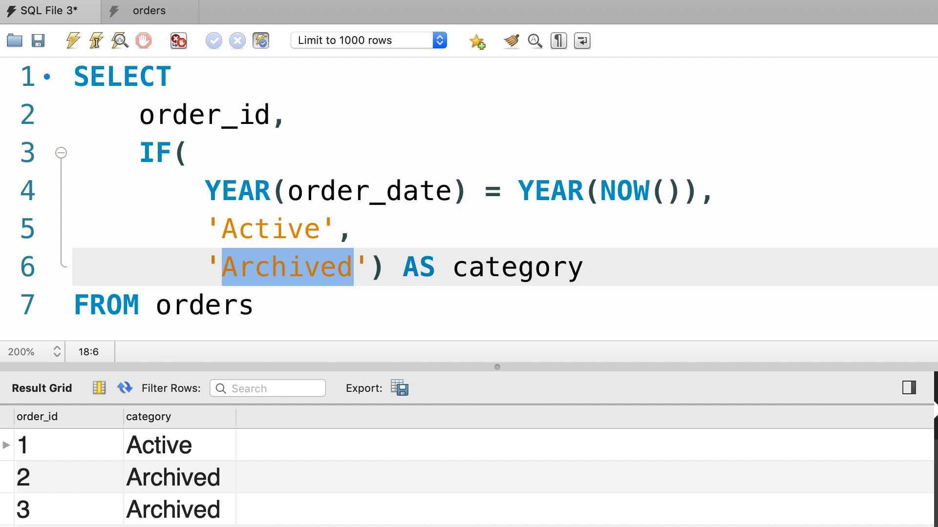
{"action": "left_click", "coordinate": [191, 152]}
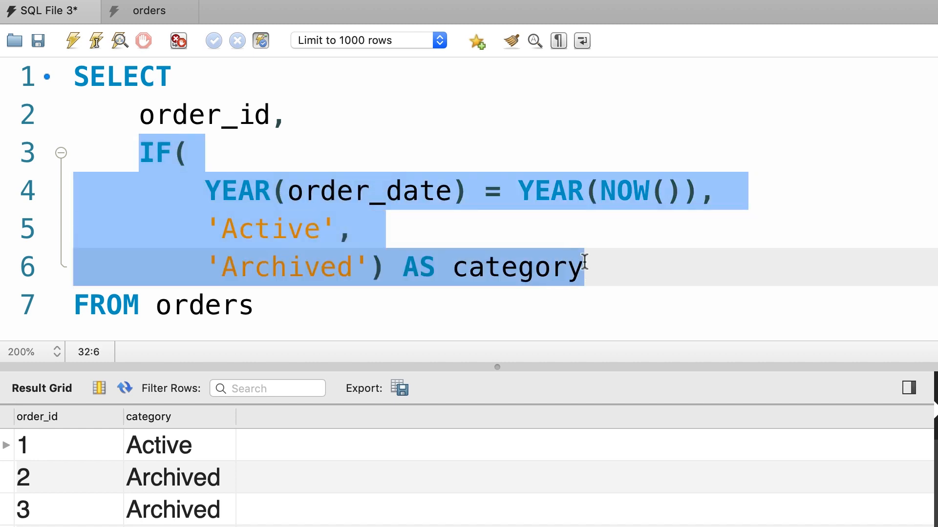
- Replace it with CASE WHEN YEAR(order_date) = YEAR(NOW()) as the first branch
{"action": "type", "text": "C"}
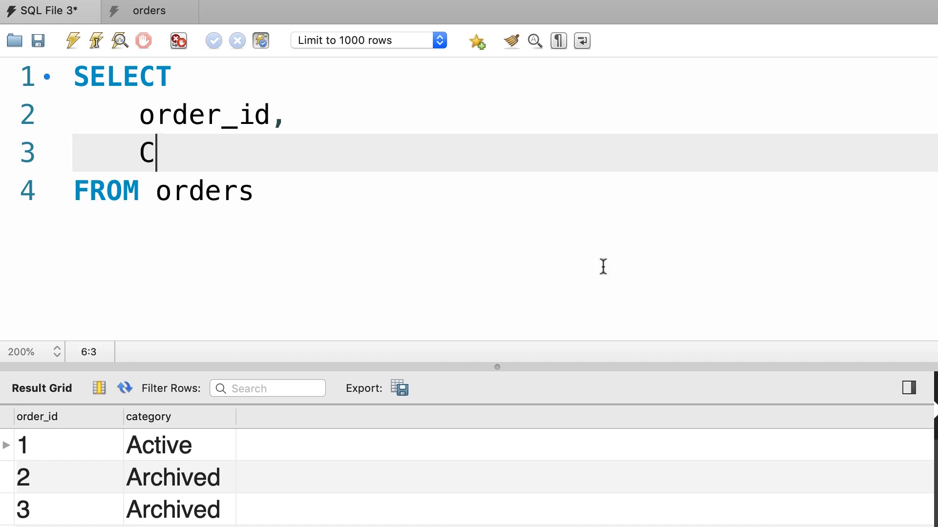
{"action": "type", "text": "ASE"}
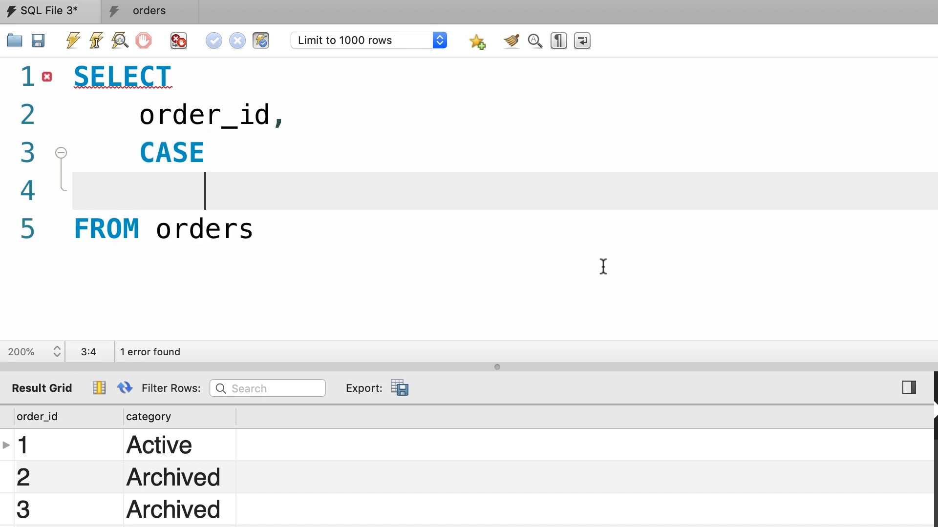
{"action": "type", "text": "WHEN"}
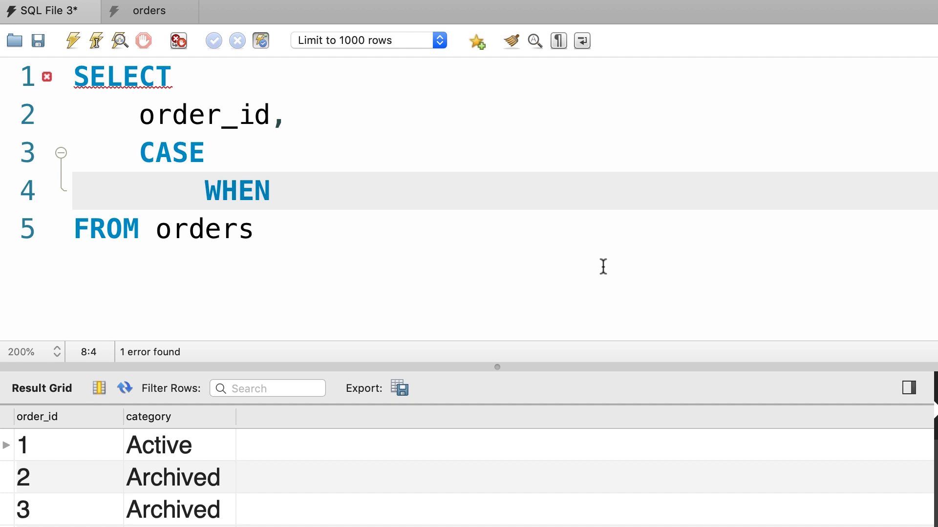
{"action": "type", "text": "YEAR(order_d"}
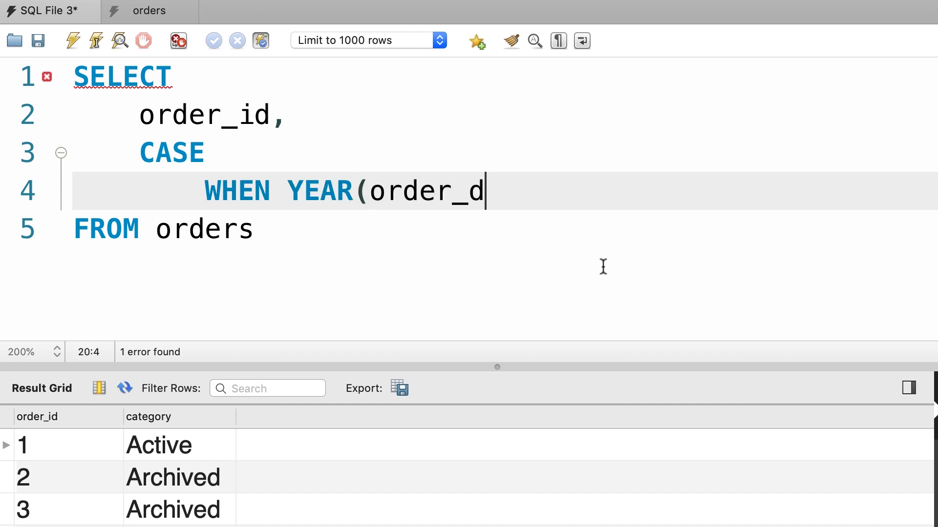
{"action": "type", "text": "ate) = YEAR("}
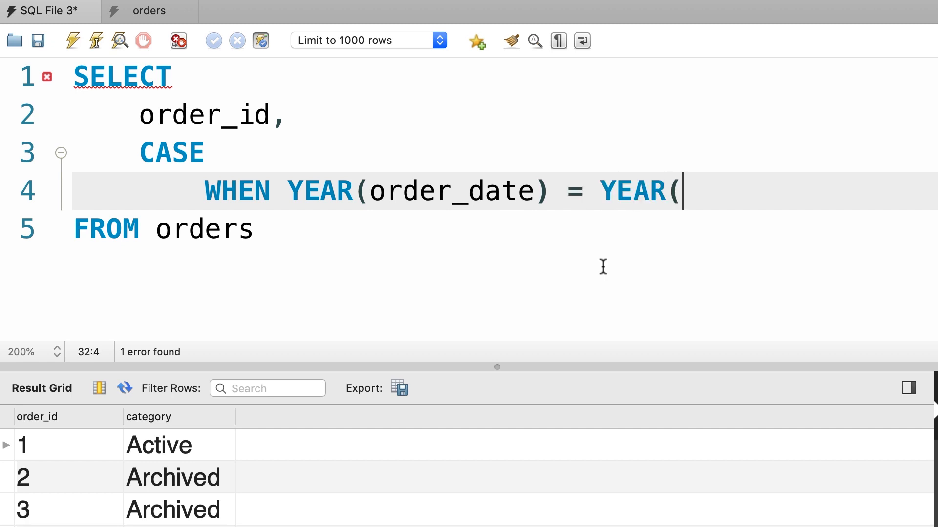
{"action": "type", "text": "NOW())"}
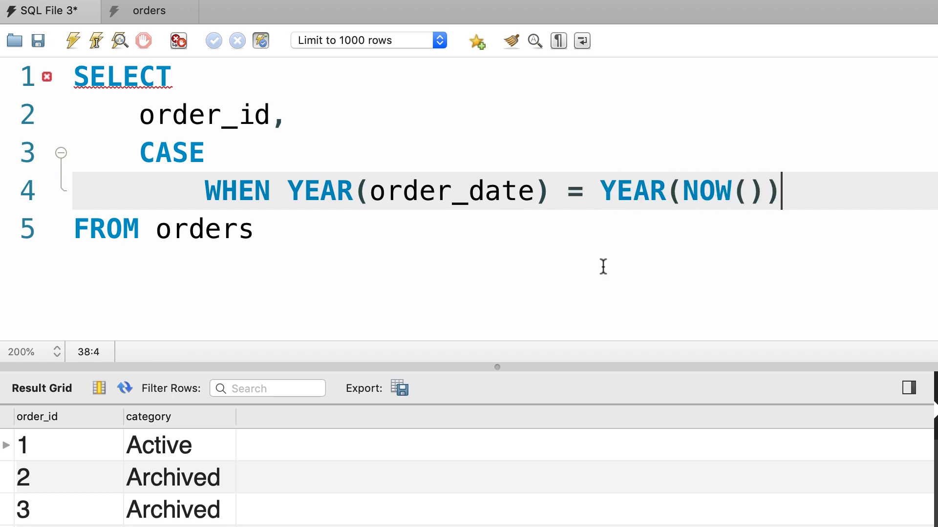
{"action": "left_click_drag", "start_coordinate": [286, 191], "coordinate": [780, 191]}
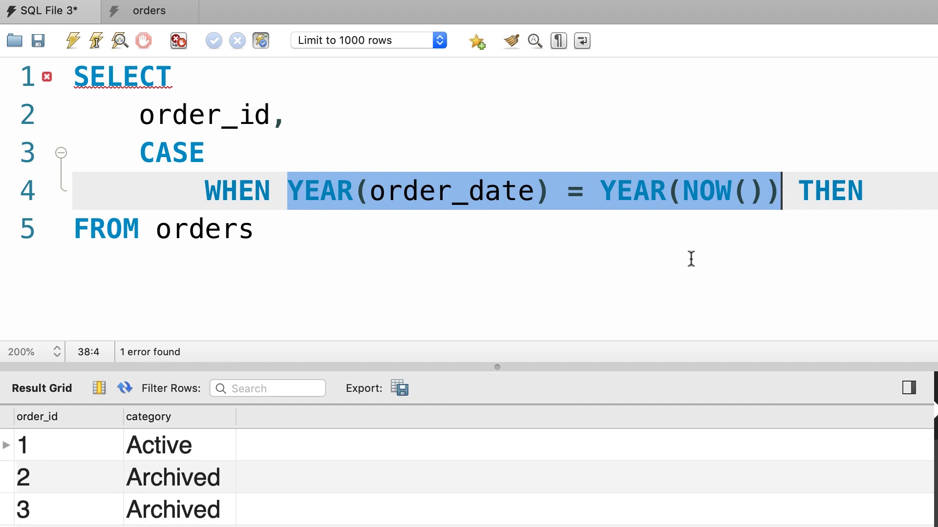
{"action": "left_click", "coordinate": [884, 191]}
{"action": "type", "text": " 'Active"}
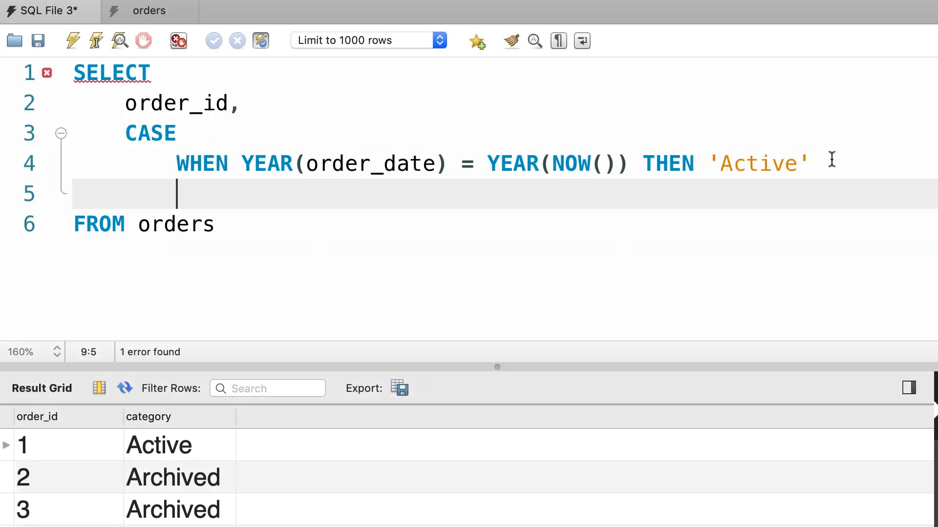
- Add WHEN YEAR(order_date) = YEAR(NOW()) - 1 THEN 'Last Year'
{"action": "type", "text": "WHEN"}
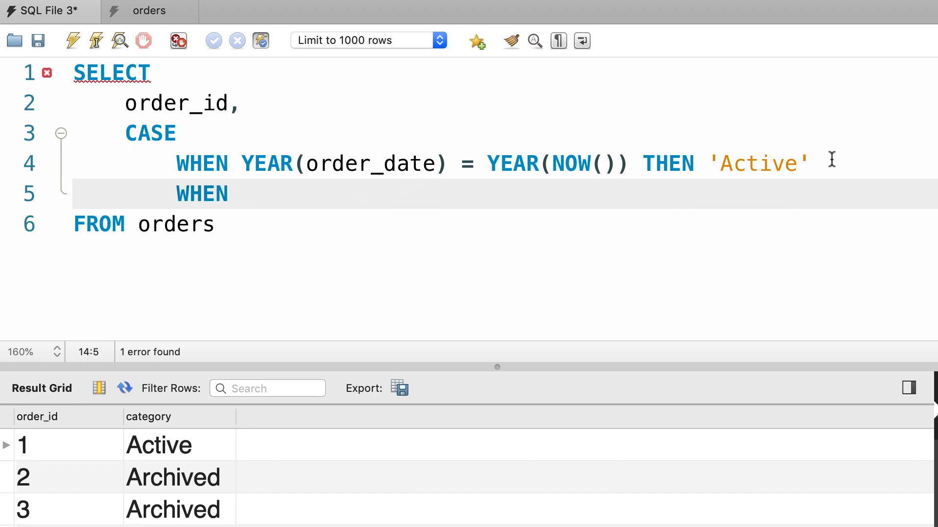
{"action": "type", "text": "YEAR(order_d"}
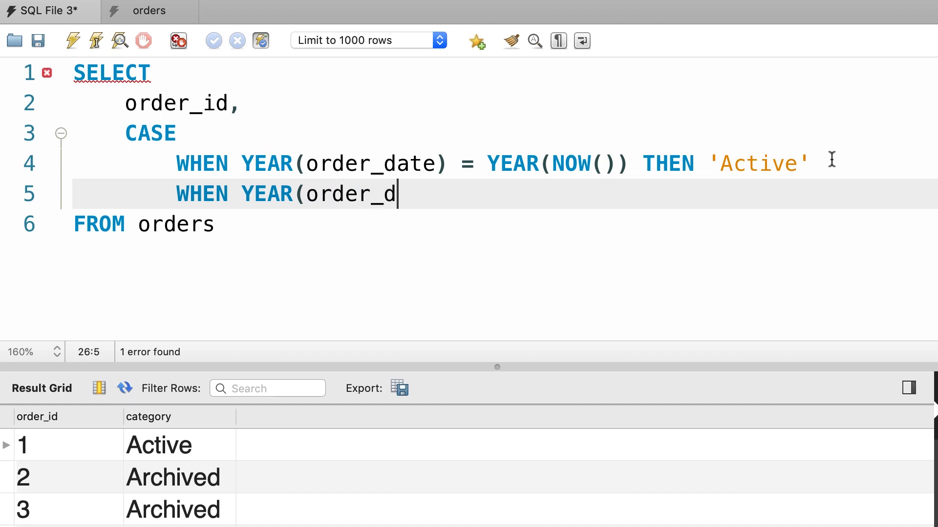
{"action": "type", "text": "ate) = YEAR("}
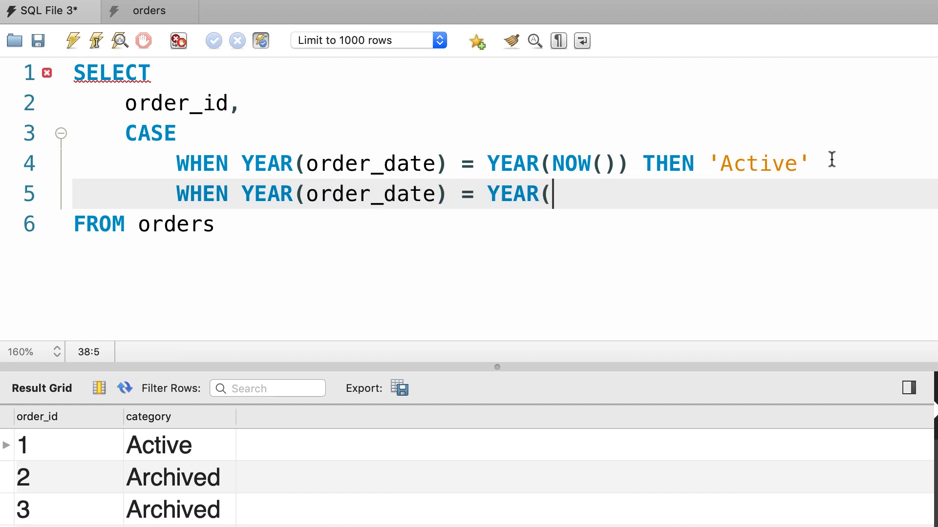
{"action": "type", "text": "NOW()) -"}
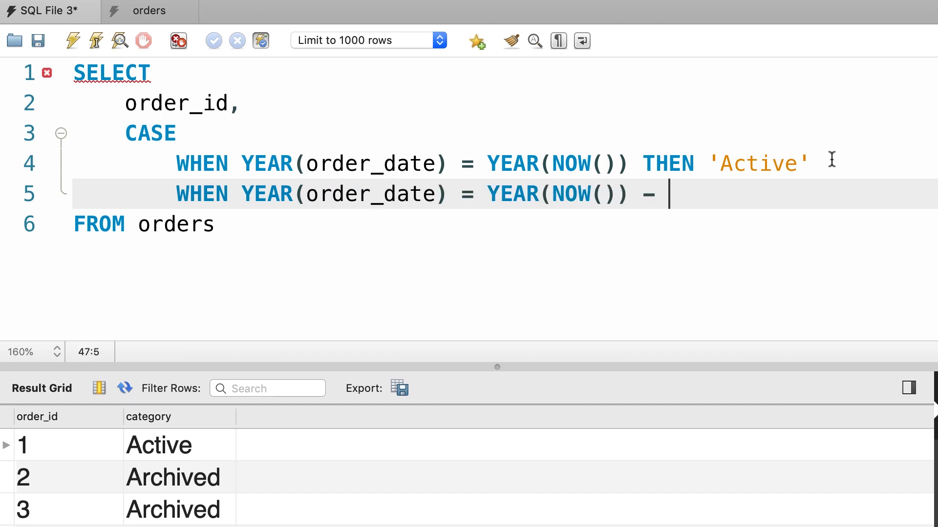
{"action": "type", "text": "1 THE"}
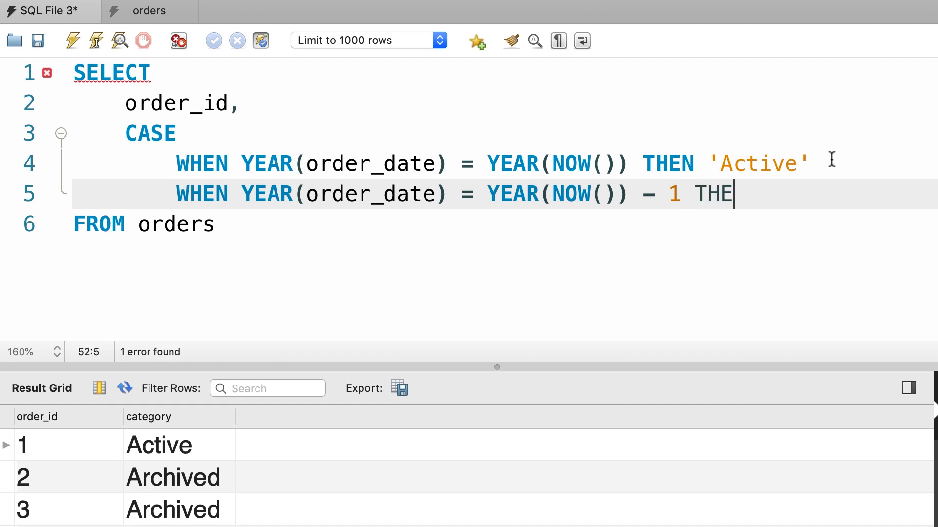
{"action": "type", "text": "N 'Last Year"}
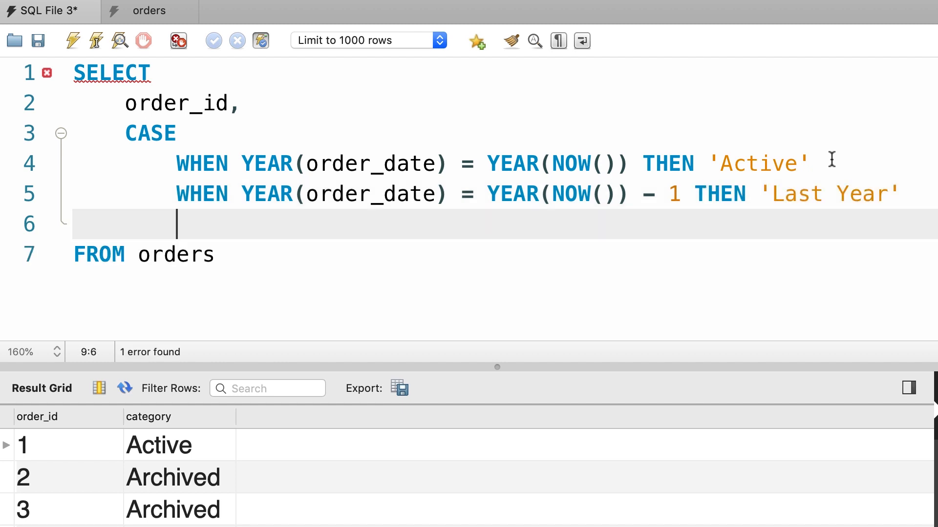
- Add WHEN YEAR(order_date) < YEAR(NOW()) - 1 THEN 'Archived'
{"action": "type", "text": "WHEN YEAR"}
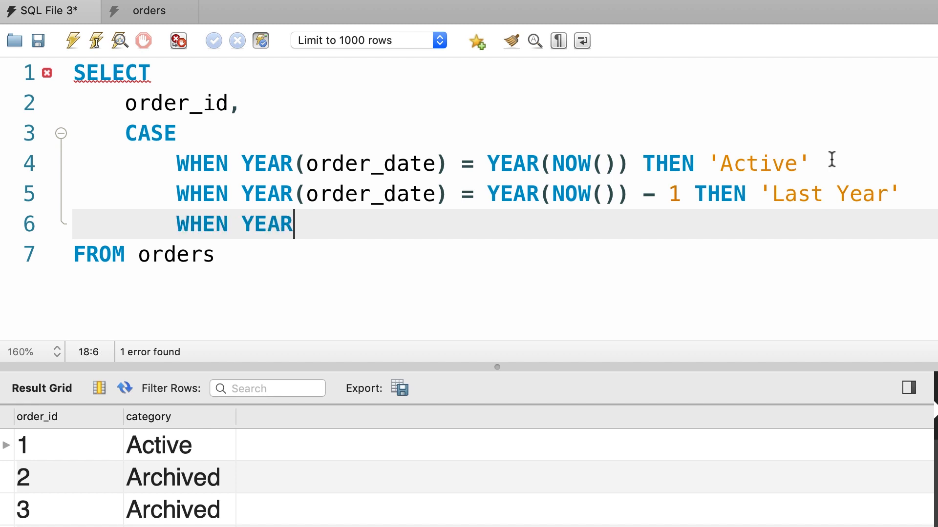
{"action": "type", "text": "(order_date"}
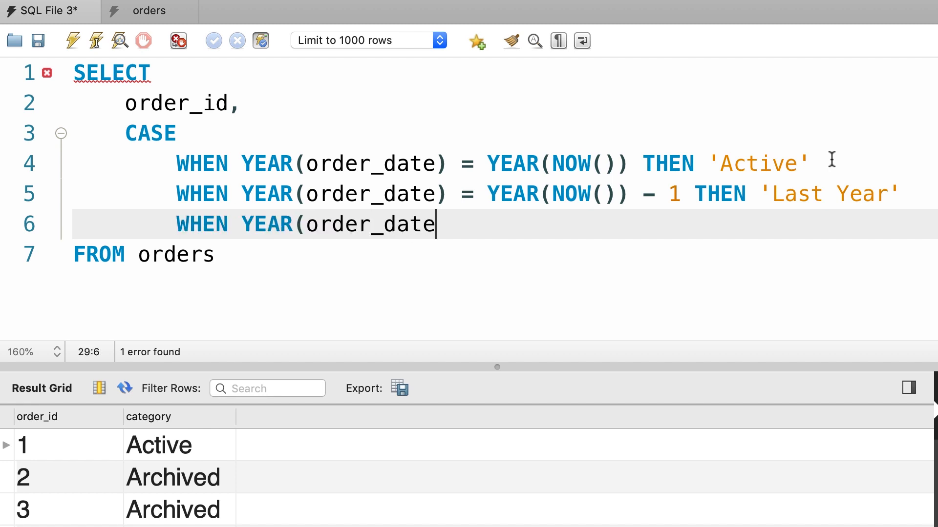
{"action": "type", "text": ") < YE"}
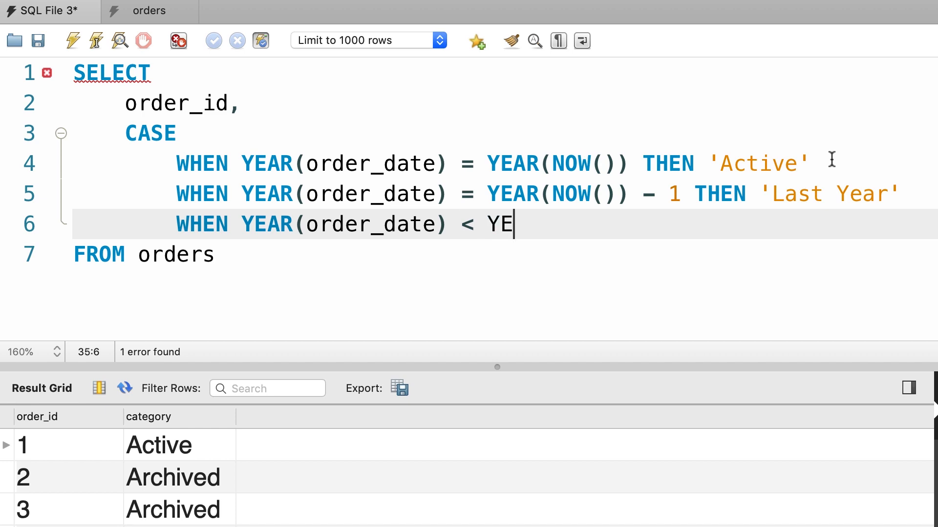
{"action": "type", "text": "AR(NOW())"}
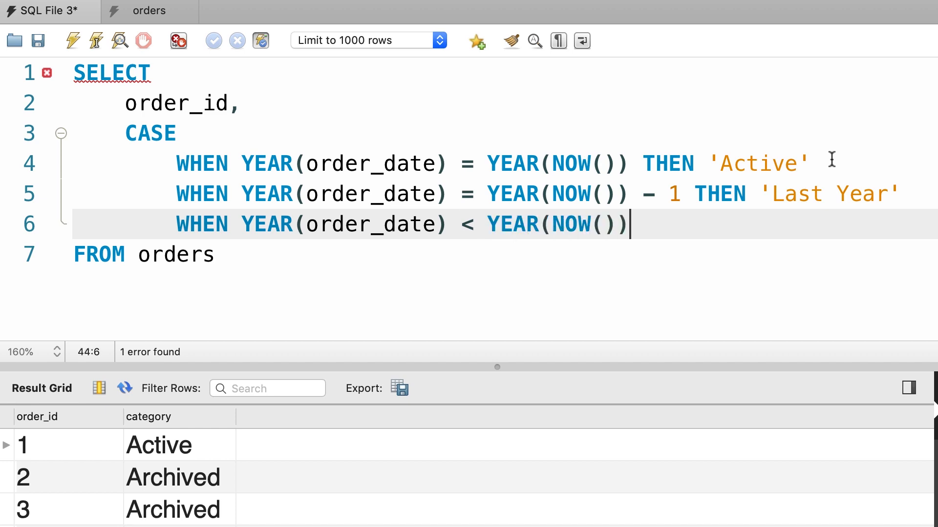
{"action": "type", "text": "- 1"}
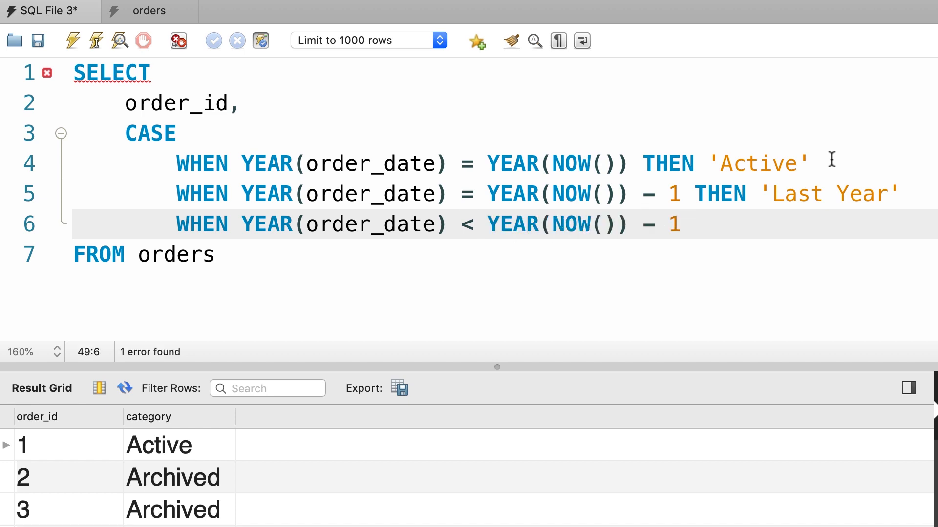
{"action": "left_click", "coordinate": [696, 225]}
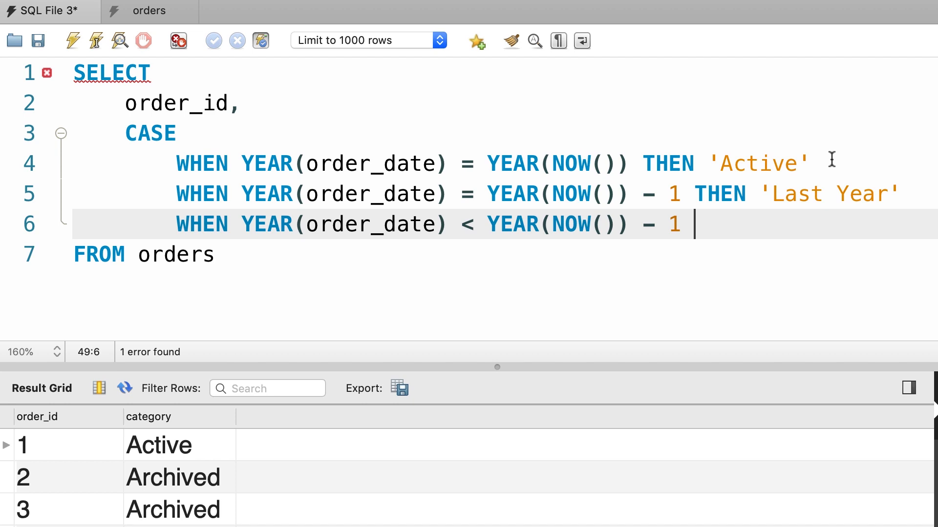
{"action": "type", "text": "THEN '"}
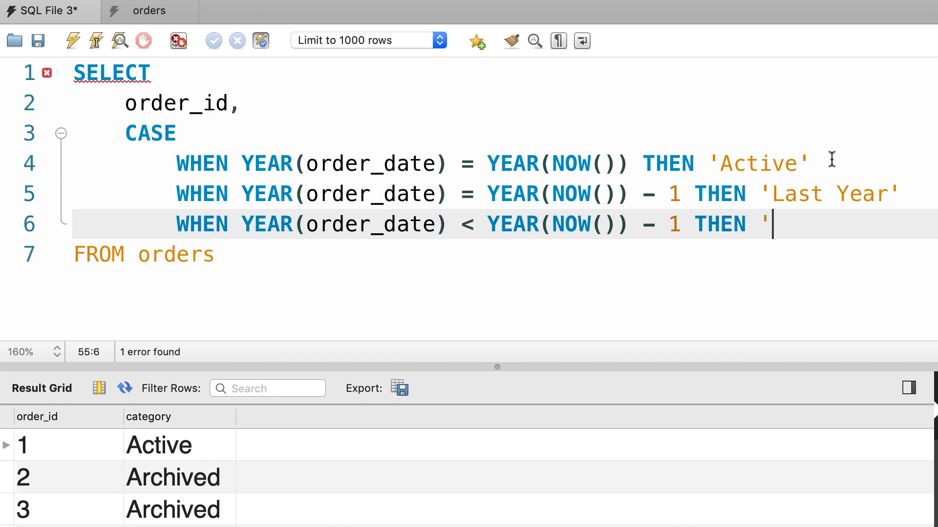
{"action": "type", "text": "Archived'"}
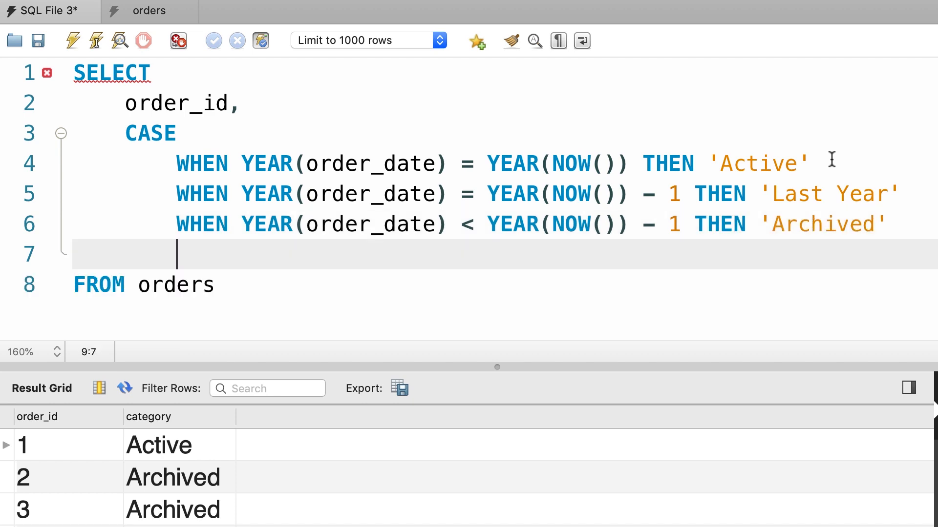
- Add the ELSE 'Future' fallback and close with END AS category
{"action": "type", "text": "ELSE"}
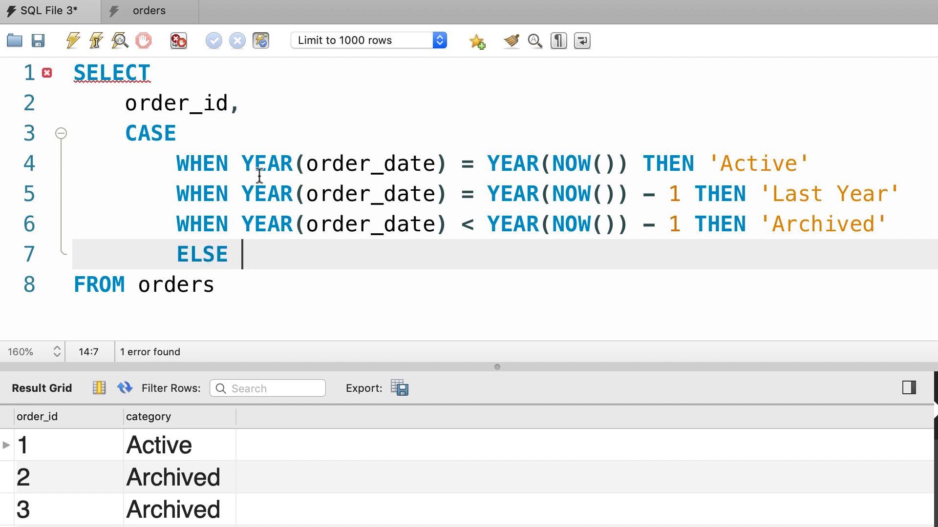
{"action": "mouse_move", "coordinate": [378, 275]}
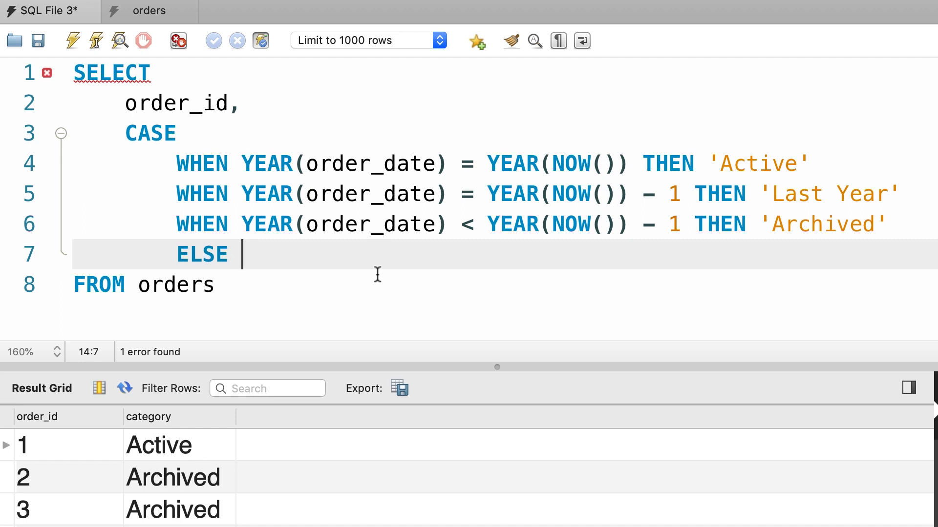
{"action": "type", "text": "'...'"}
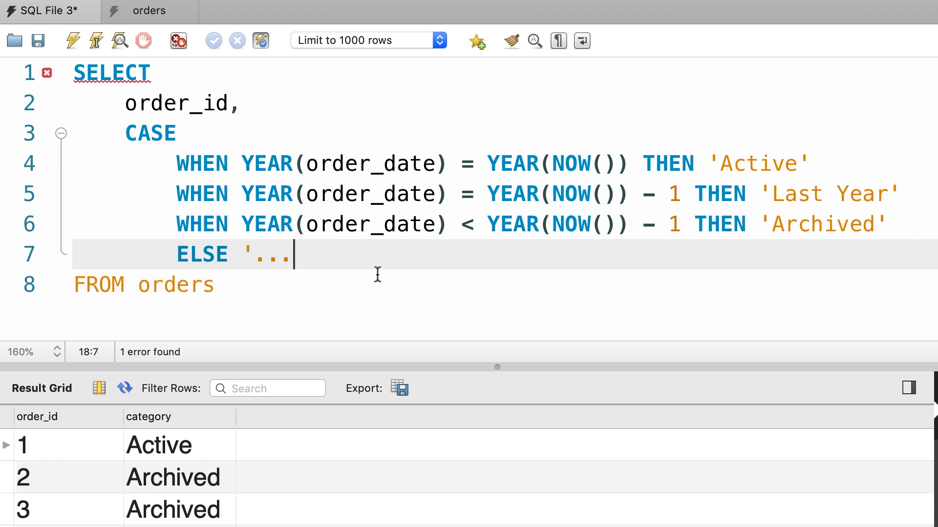
{"action": "type", "text": "'"}
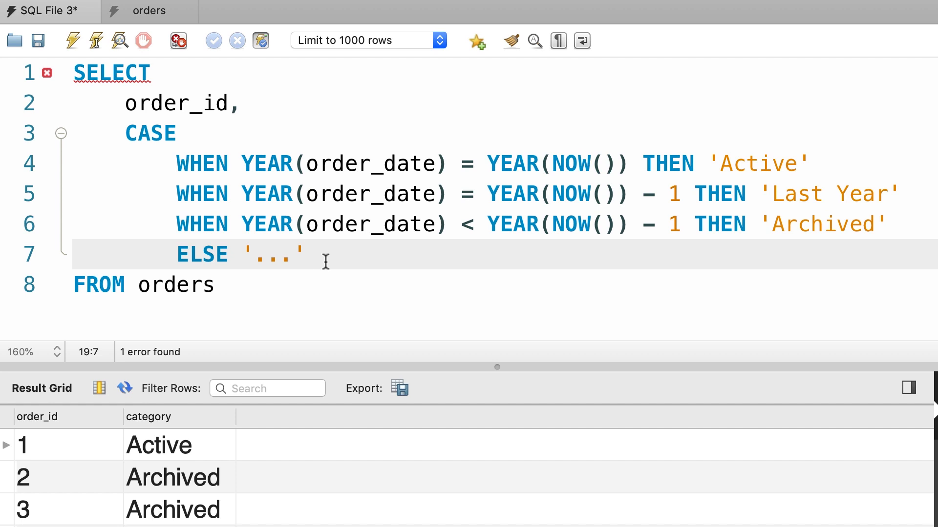
{"action": "left_click", "coordinate": [291, 254]}
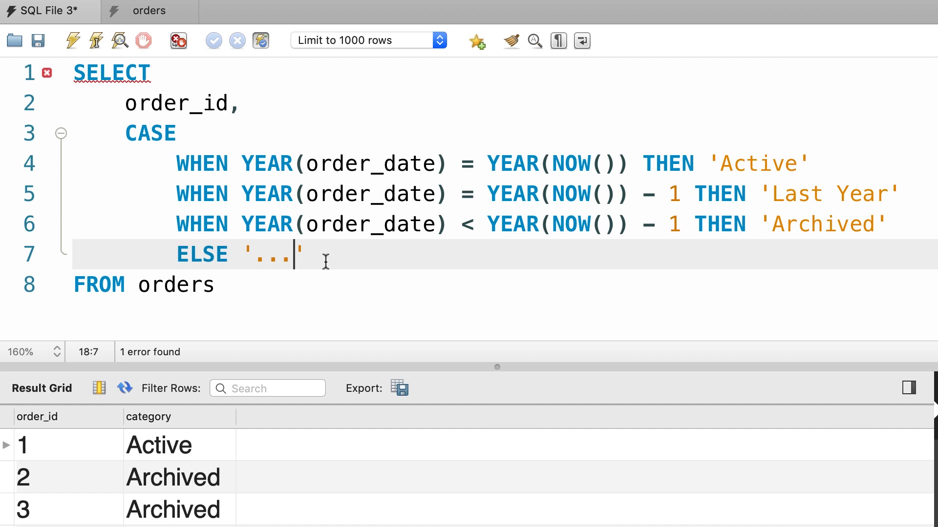
{"action": "type", "text": "Future"}
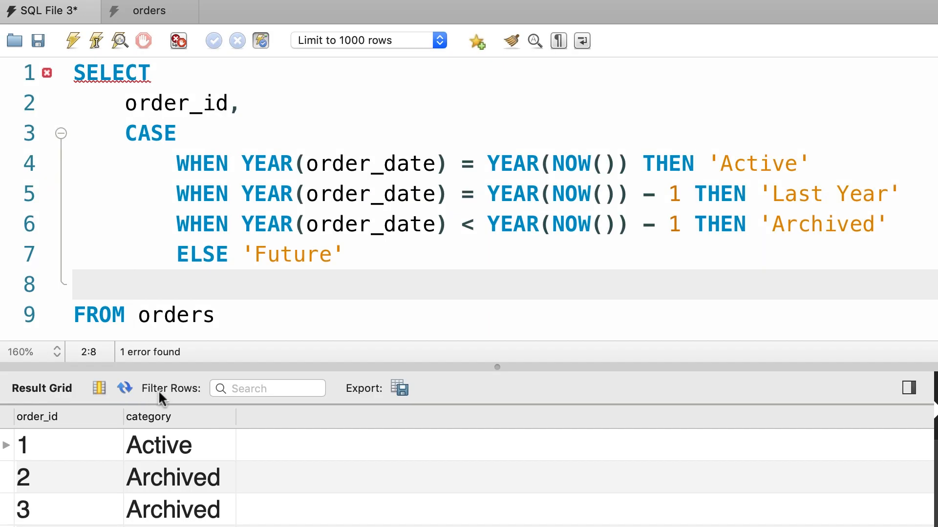
{"action": "mouse_move", "coordinate": [189, 290]}
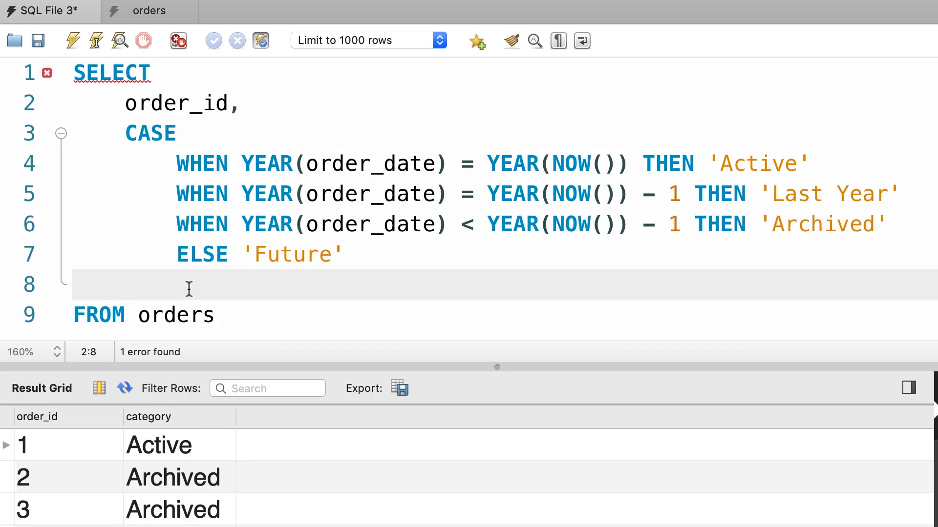
{"action": "type", "text": "END AS"}
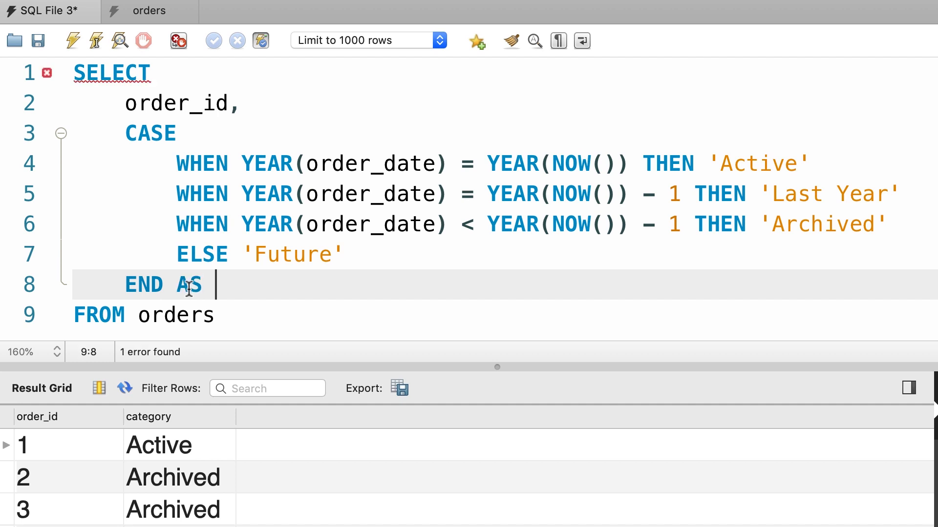
{"action": "type", "text": "category"}
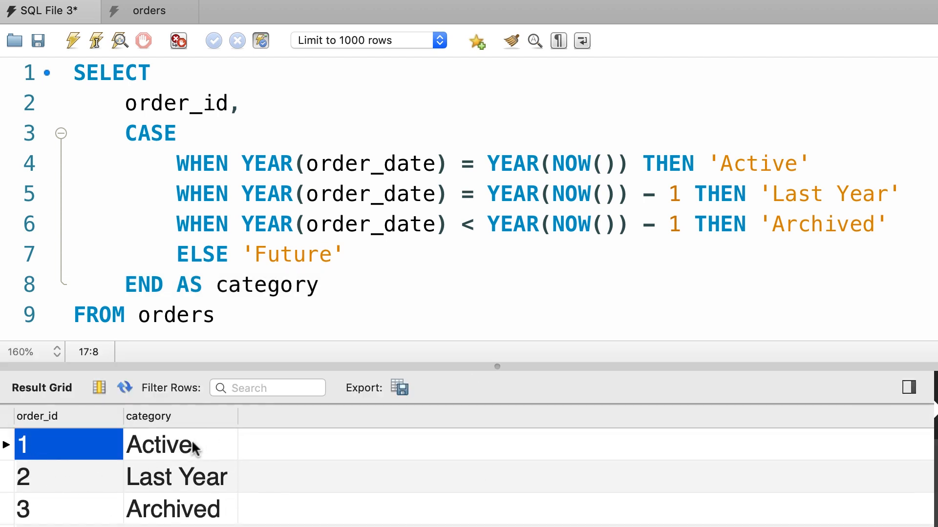
- Check the results: order 1 is Active, order 2 is Last Year; highlight CASE
{"action": "left_click", "coordinate": [175, 445]}
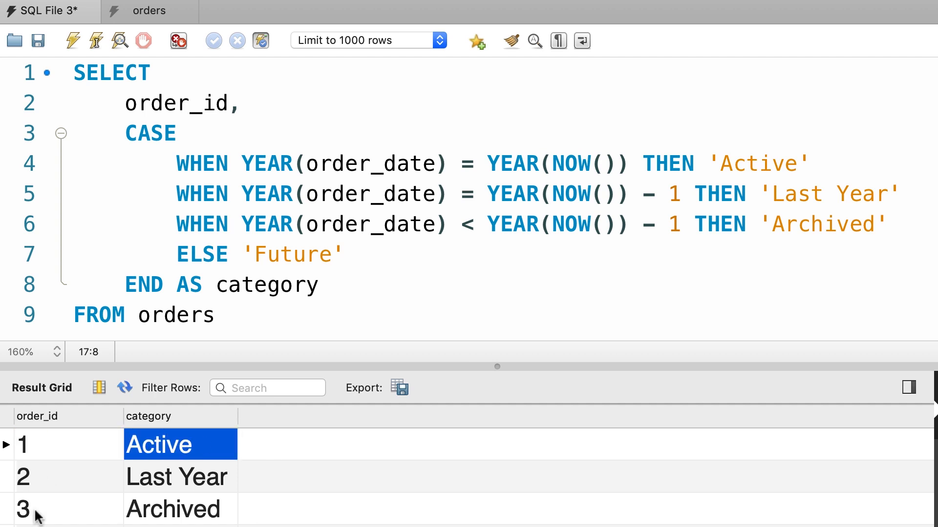
{"action": "left_click", "coordinate": [180, 477]}
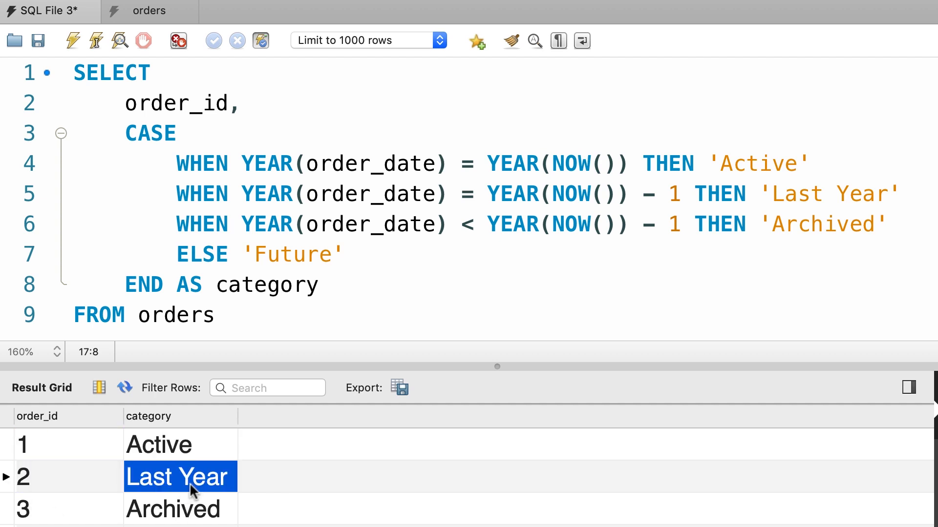
{"action": "mouse_move", "coordinate": [197, 520]}
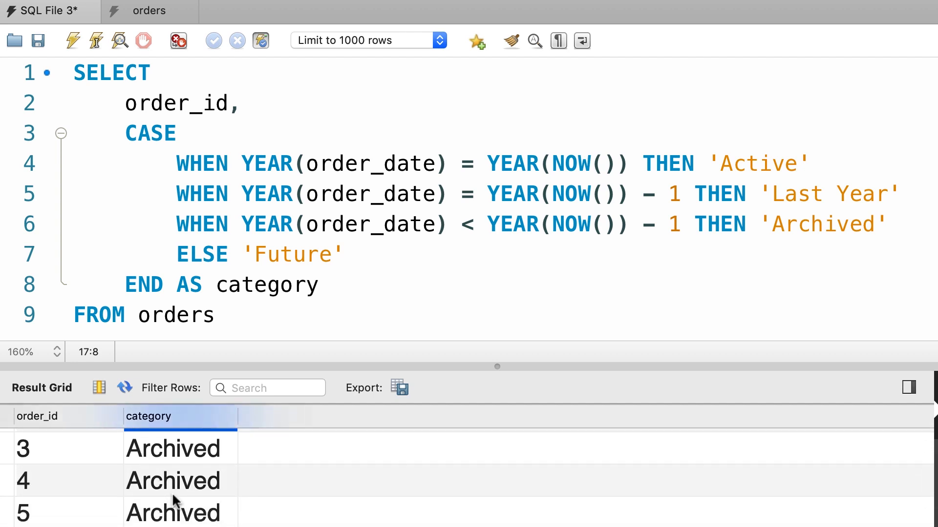
{"action": "double_click", "coordinate": [150, 134]}
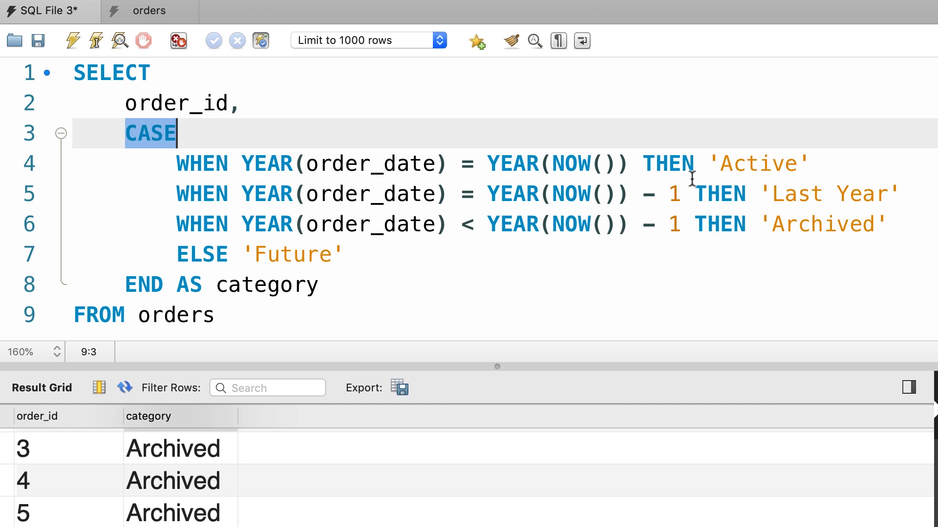
{"action": "mouse_move", "coordinate": [728, 265]}
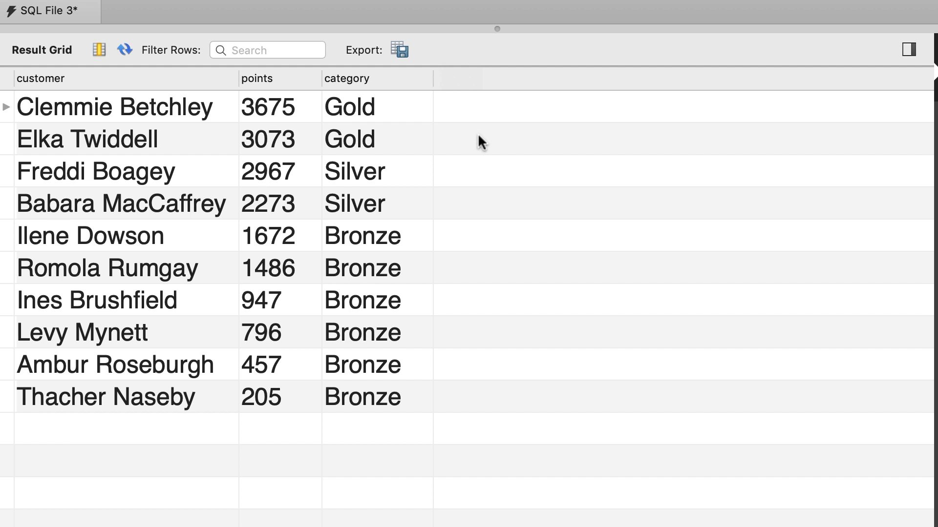
{"action": "mouse_move", "coordinate": [363, 153]}
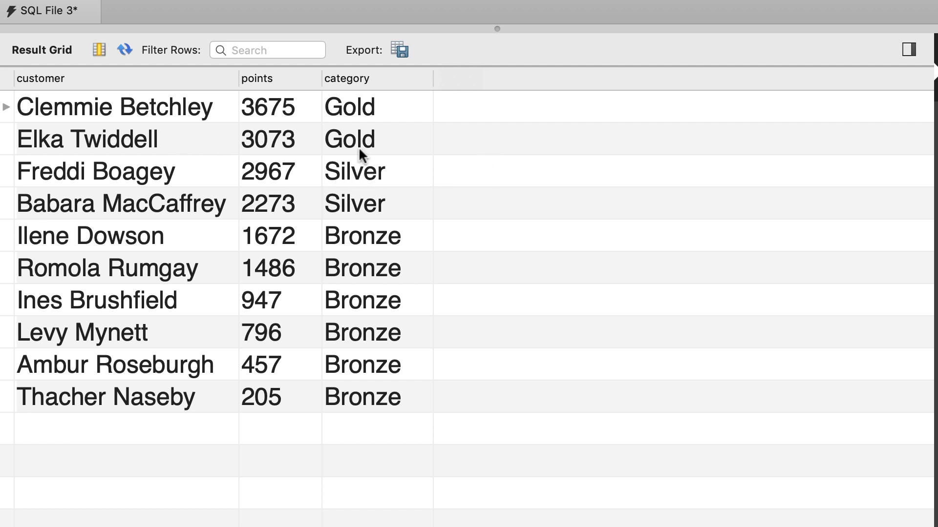
{"action": "mouse_move", "coordinate": [245, 144]}
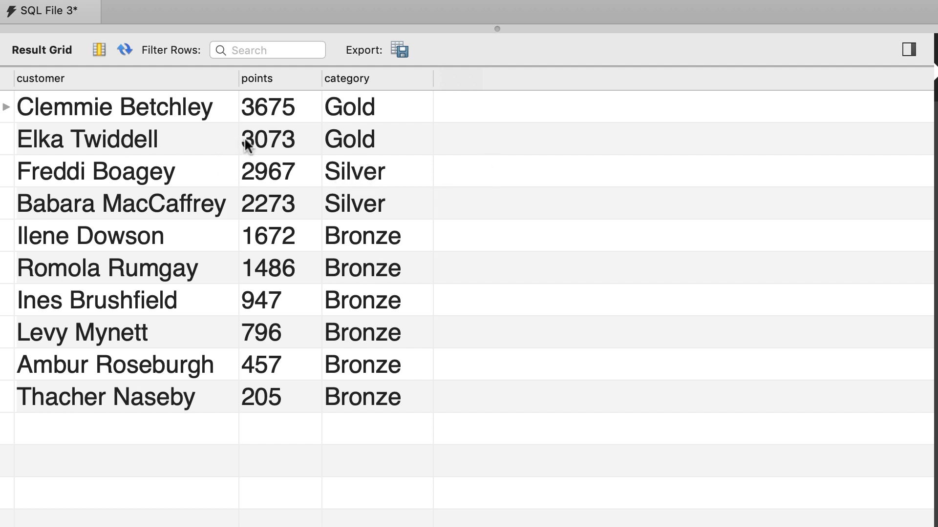
{"action": "mouse_move", "coordinate": [193, 141]}
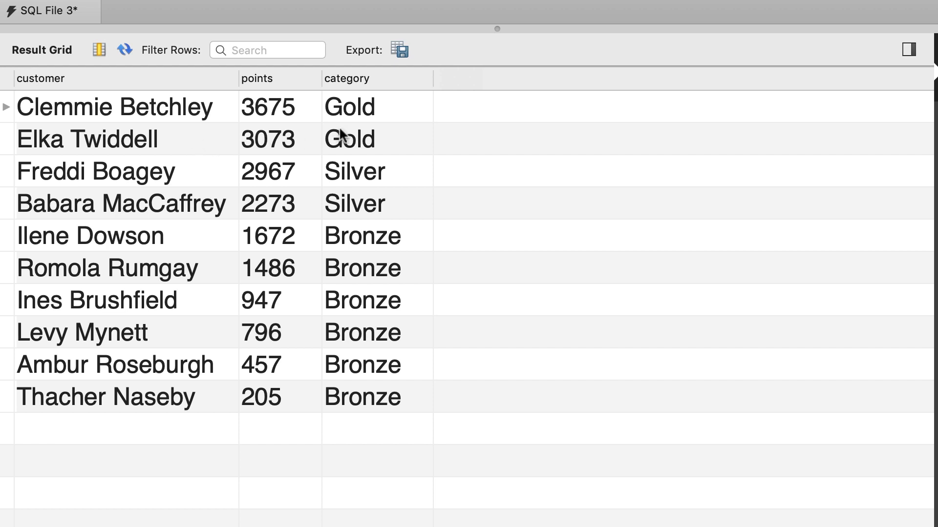
{"action": "mouse_move", "coordinate": [351, 141]}
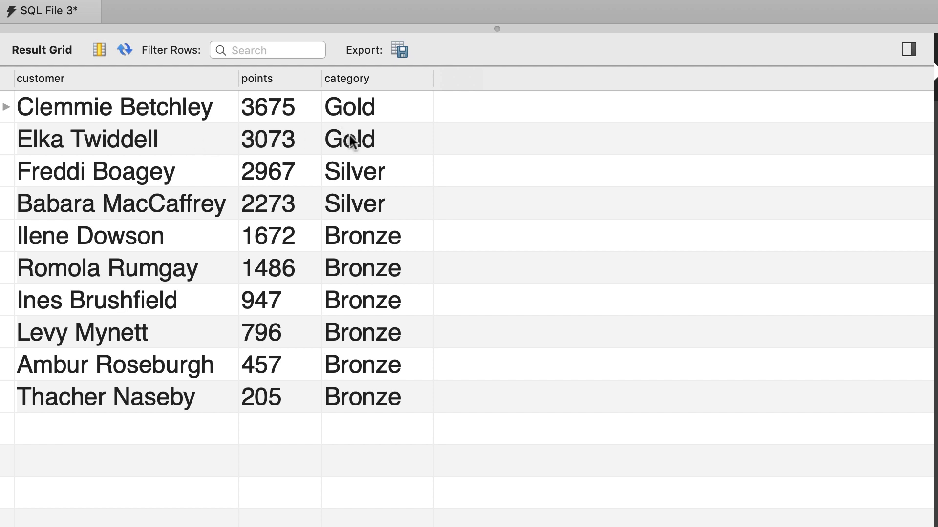
{"action": "mouse_move", "coordinate": [287, 211]}
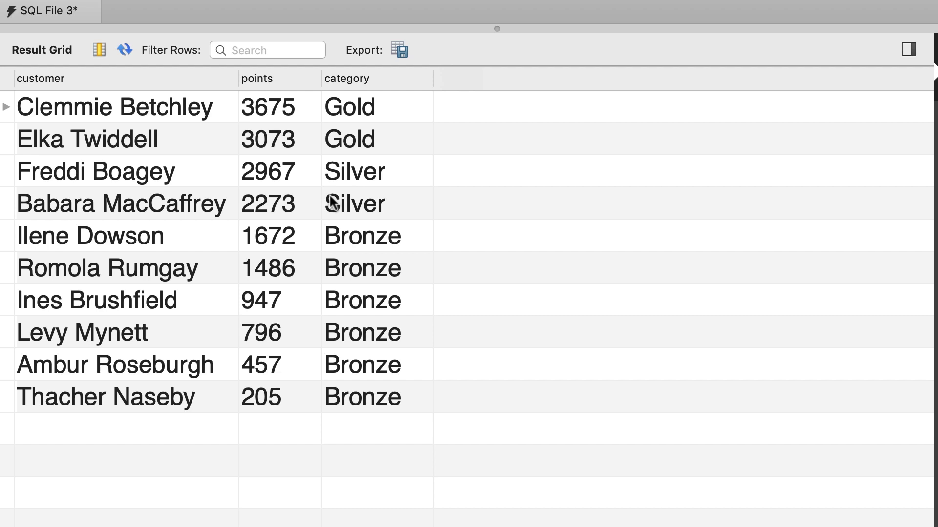
{"action": "mouse_move", "coordinate": [350, 263]}
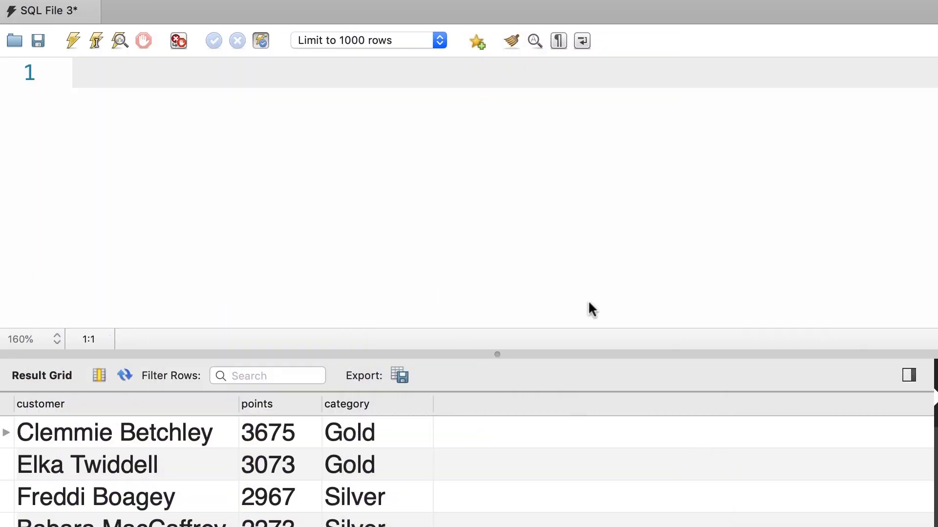
{"action": "mouse_move", "coordinate": [85, 416]}
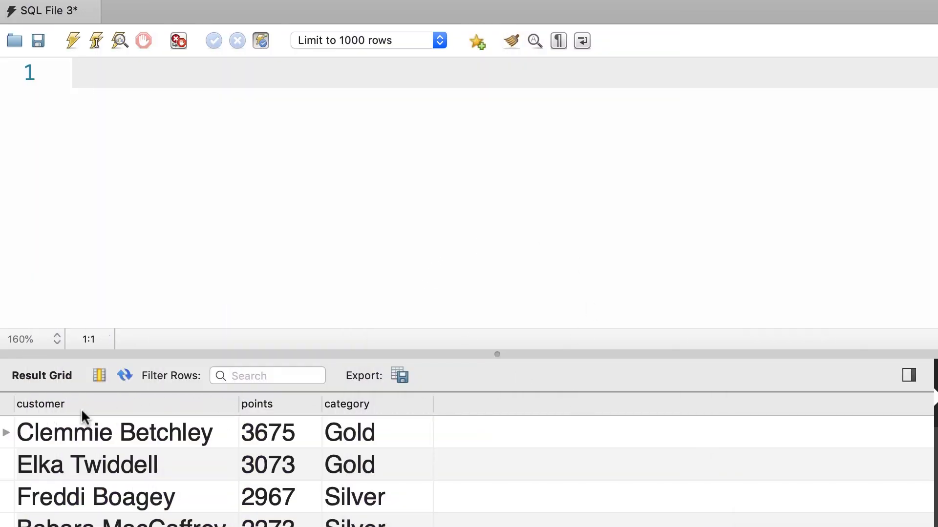
{"action": "mouse_move", "coordinate": [155, 443]}
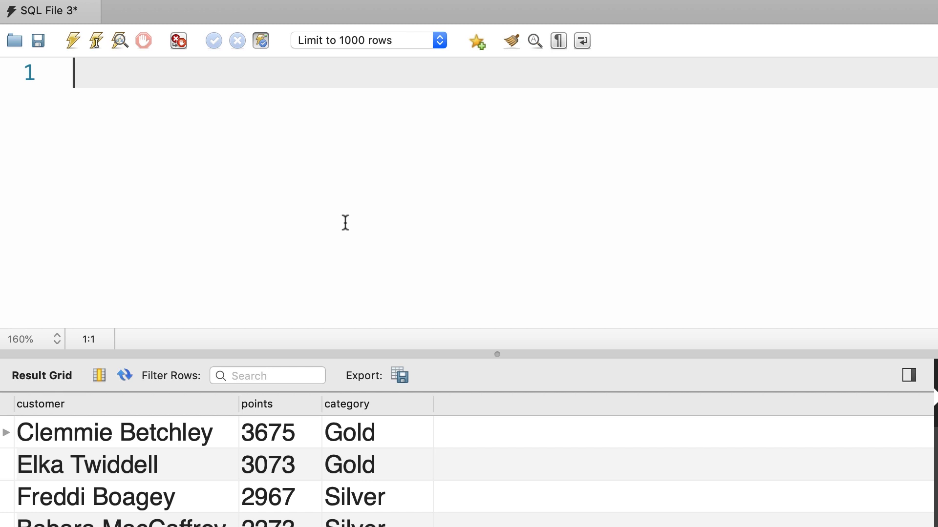
{"action": "mouse_move", "coordinate": [126, 483]}
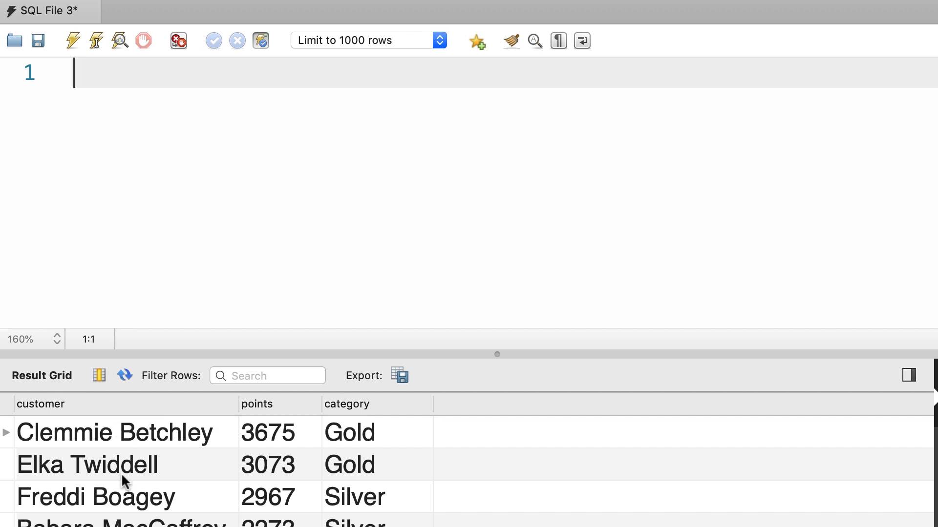
- Write SELECT CONCAT(first_name, ' ', last_name) AS customer FROM customers
{"action": "type", "text": "SELECT"}
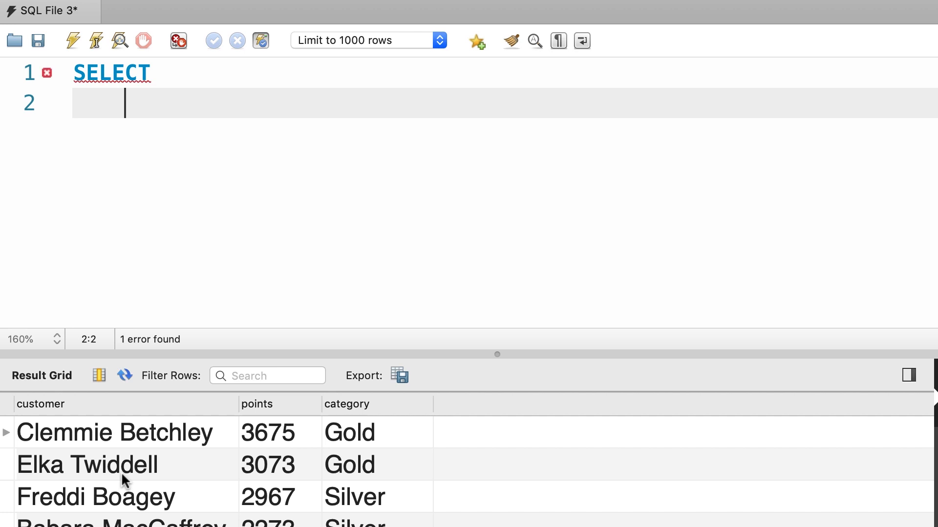
{"action": "type", "text": "CONCAT("}
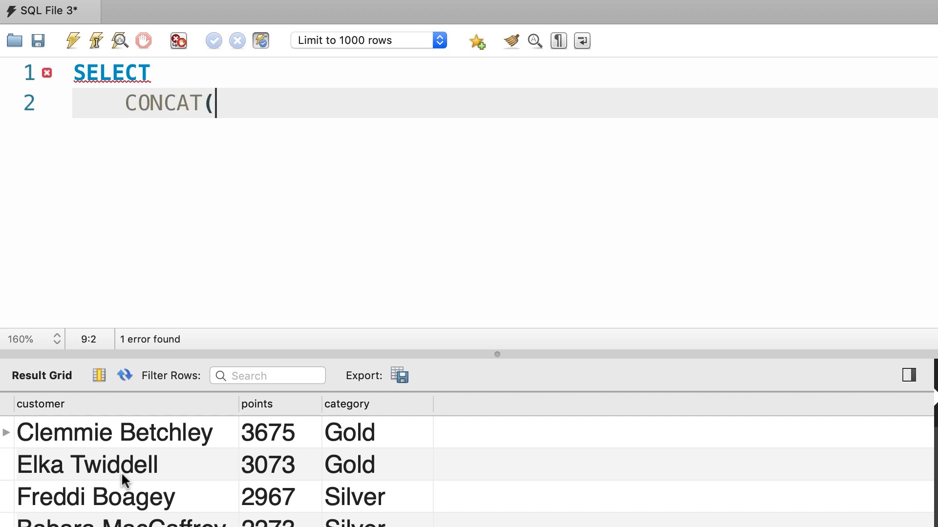
{"action": "type", "text": "first_"}
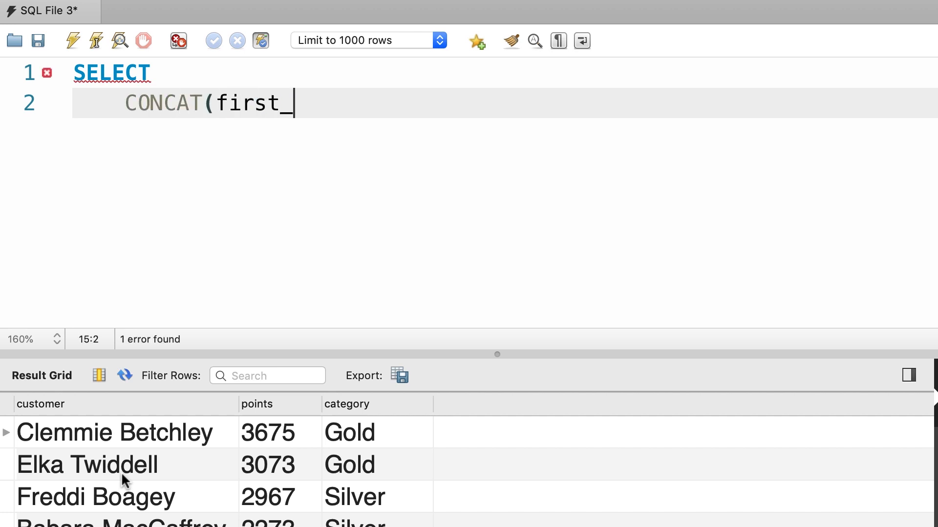
{"action": "type", "text": "name, ' ',"}
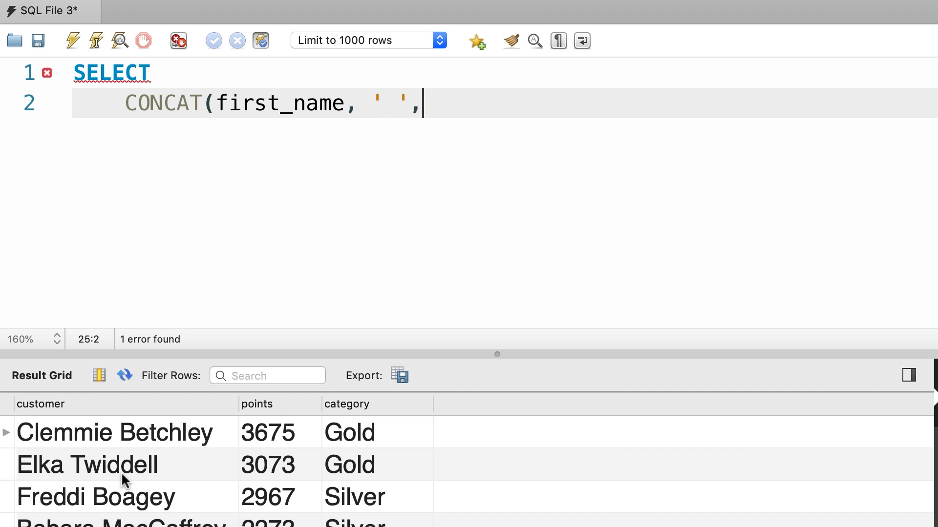
{"action": "type", "text": "last"}
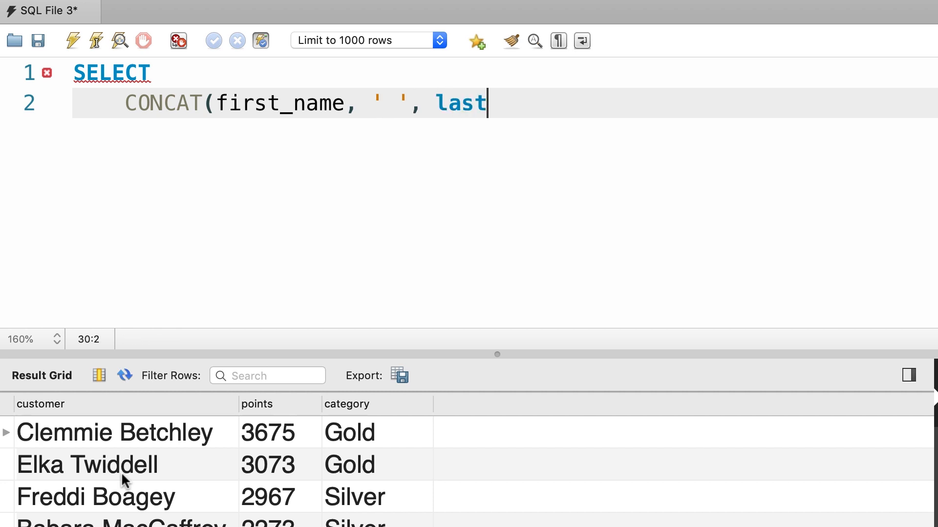
{"action": "type", "text": "_name) AS"}
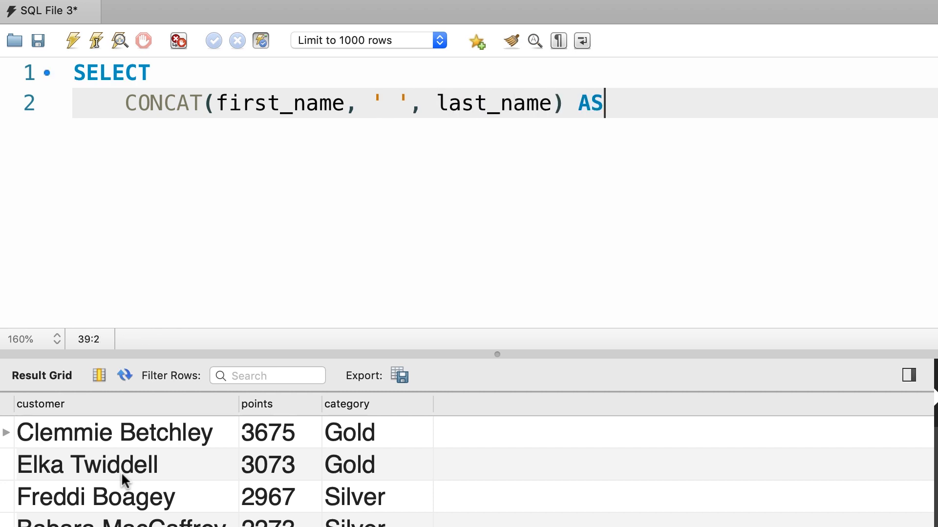
{"action": "type", "text": "customer"}
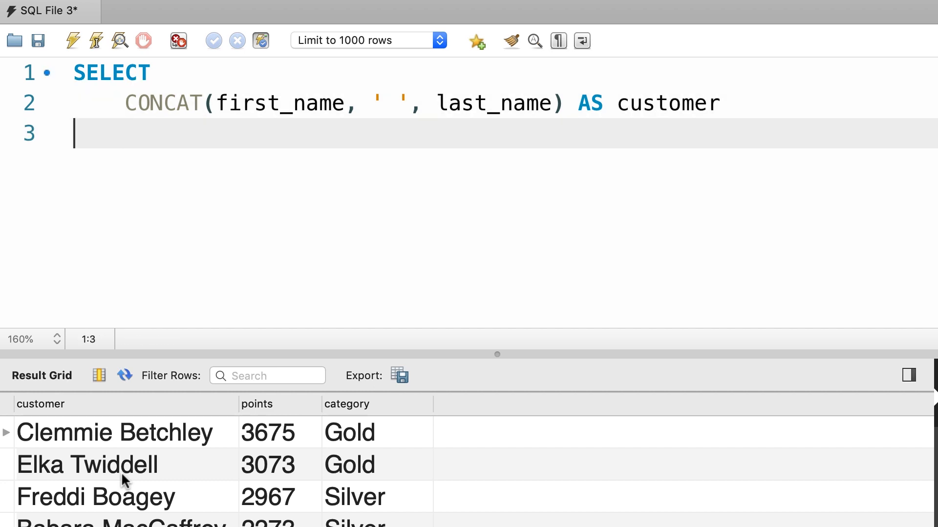
{"action": "type", "text": "FROM customers"}
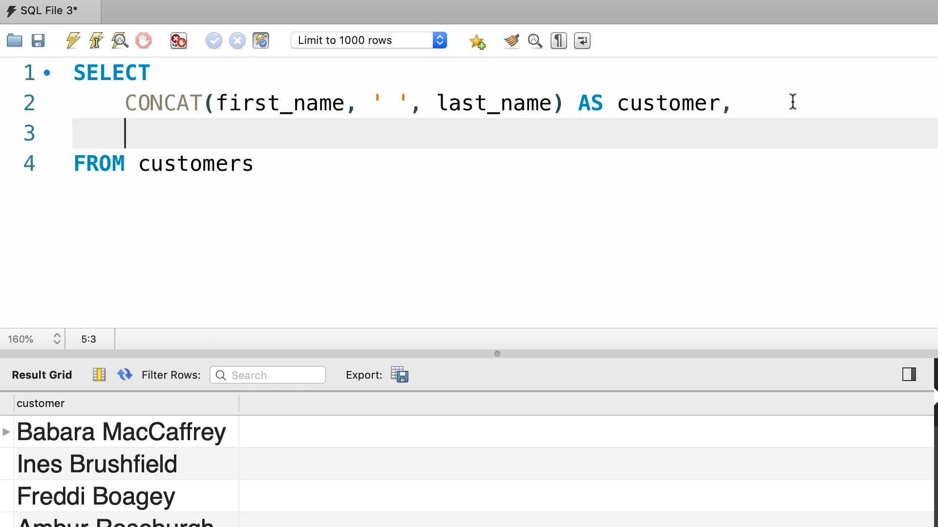
- Add points and CASE WHEN points > 3000 THEN 'Gold' WHEN points >= 2000 THEN
{"action": "type", "text": "points,"}
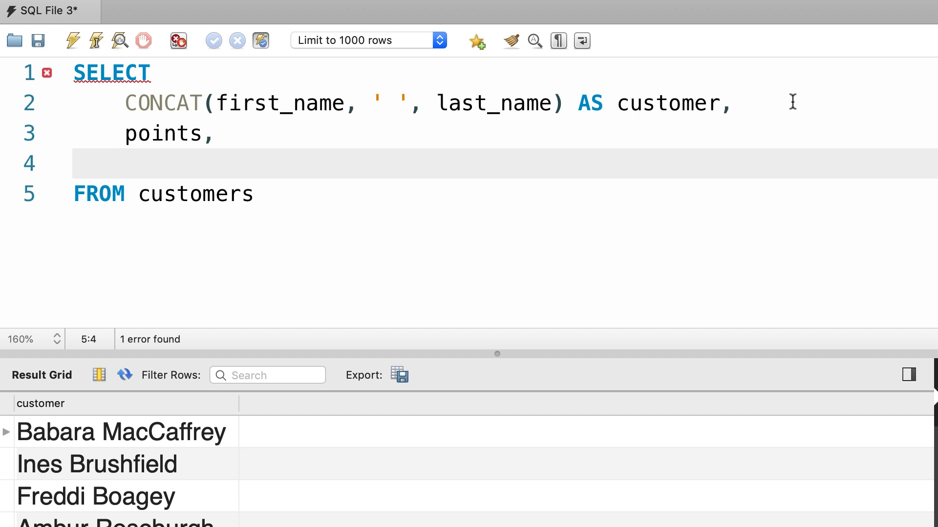
{"action": "type", "text": "CASE"}
{"action": "type", "text": "WHEN"}
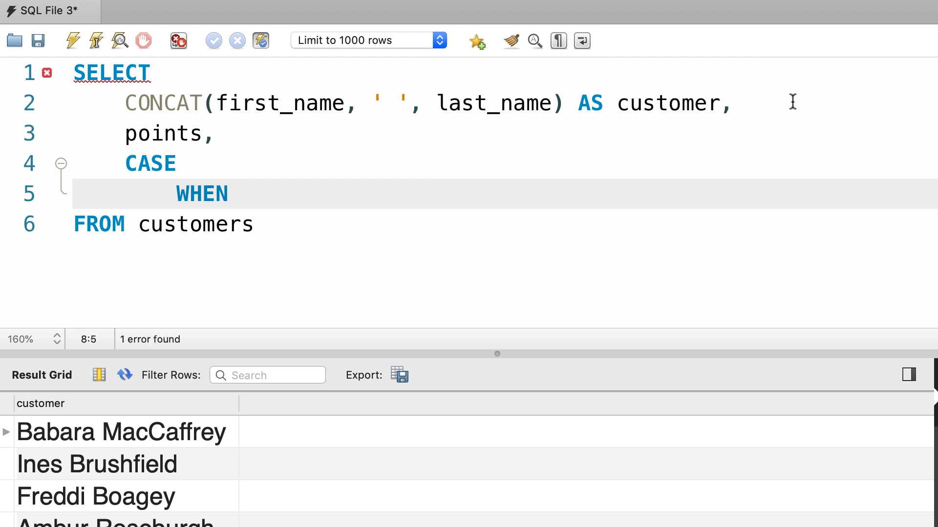
{"action": "type", "text": "points >"}
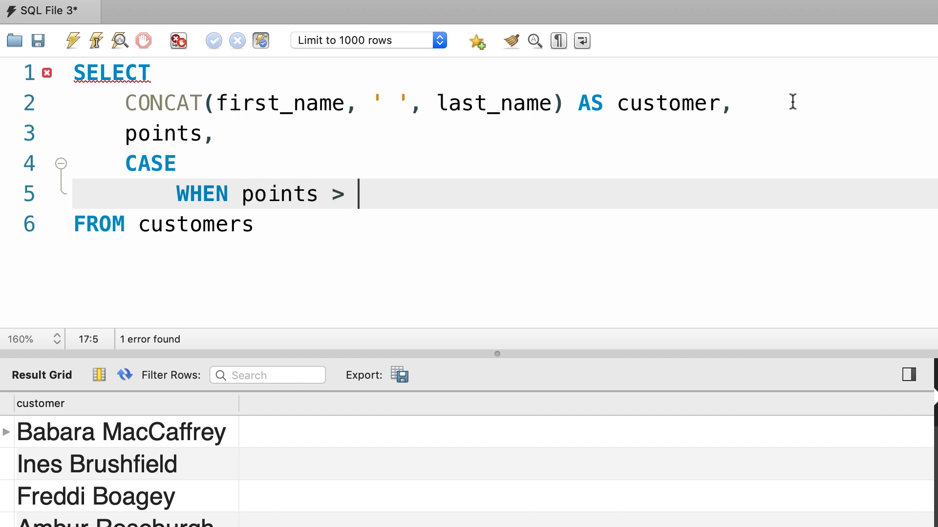
{"action": "type", "text": "3000 THEN '"}
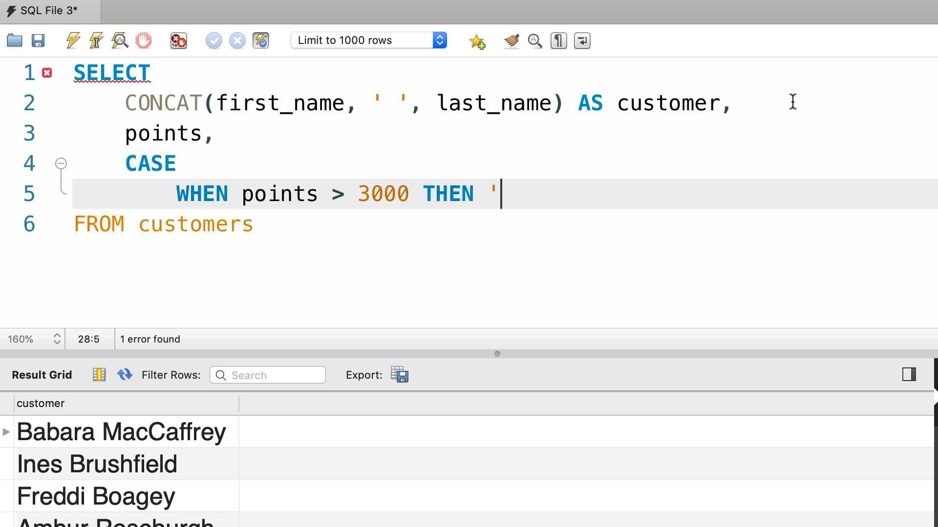
{"action": "type", "text": "Gold'"}
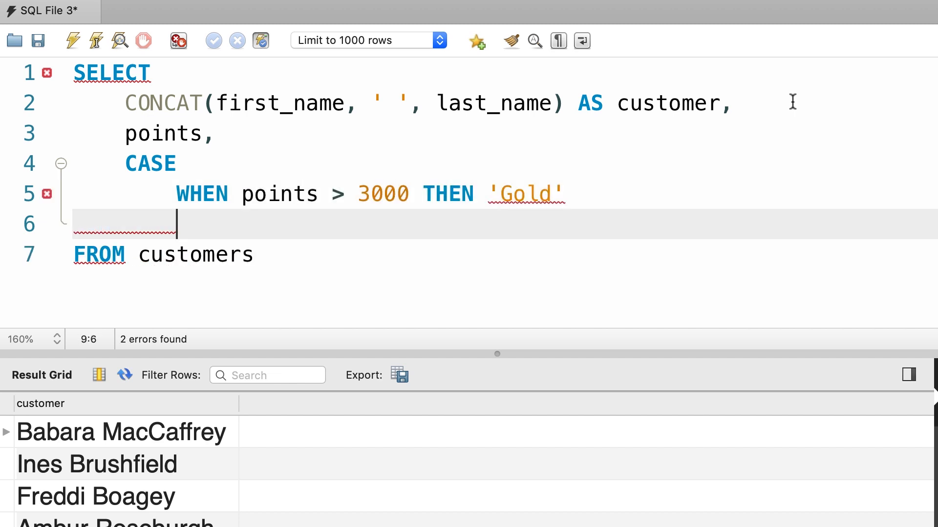
{"action": "type", "text": "WHEN"}
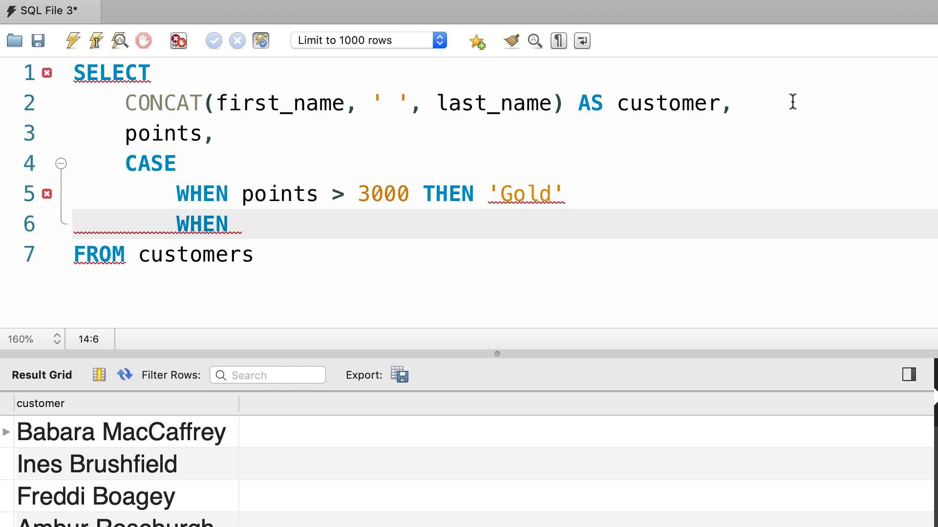
{"action": "type", "text": "point"}
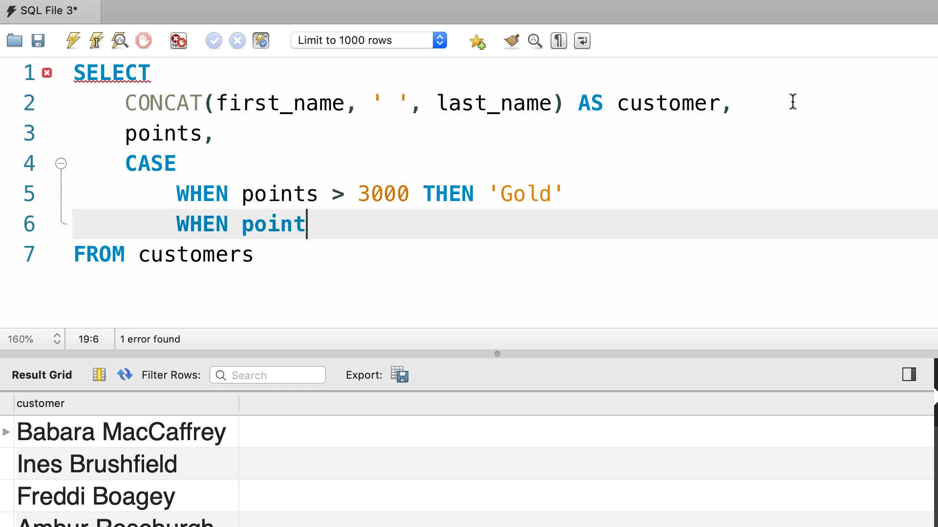
{"action": "type", "text": "s >= 200"}
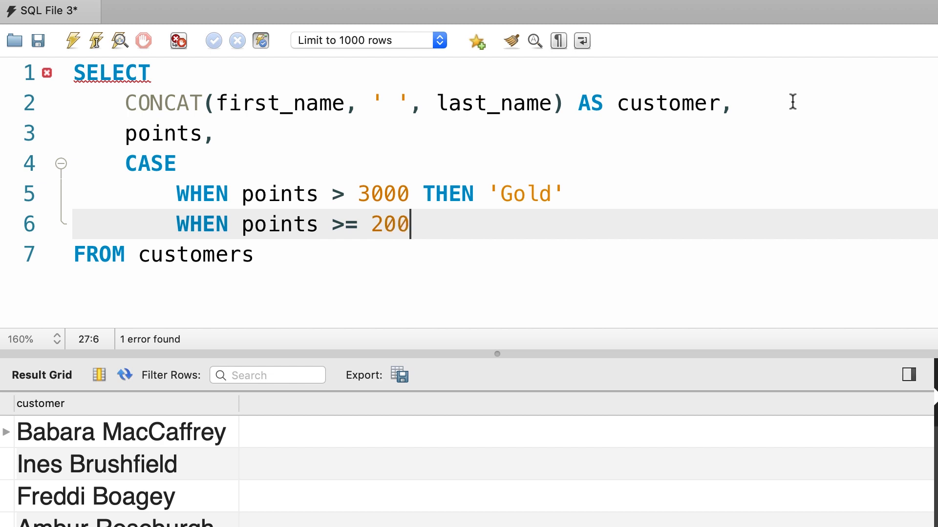
{"action": "type", "text": "0 THEN 'Silver"}
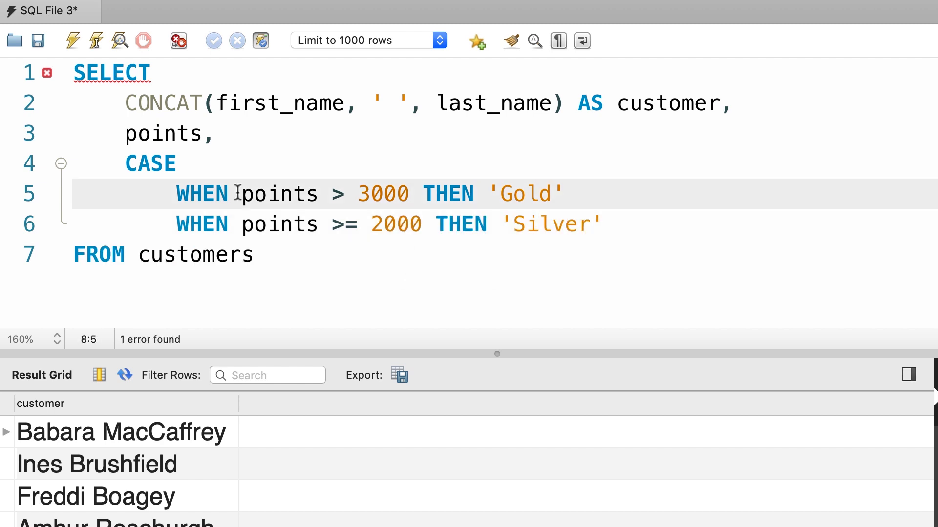
{"action": "left_click_drag", "start_coordinate": [241, 193], "coordinate": [413, 193]}
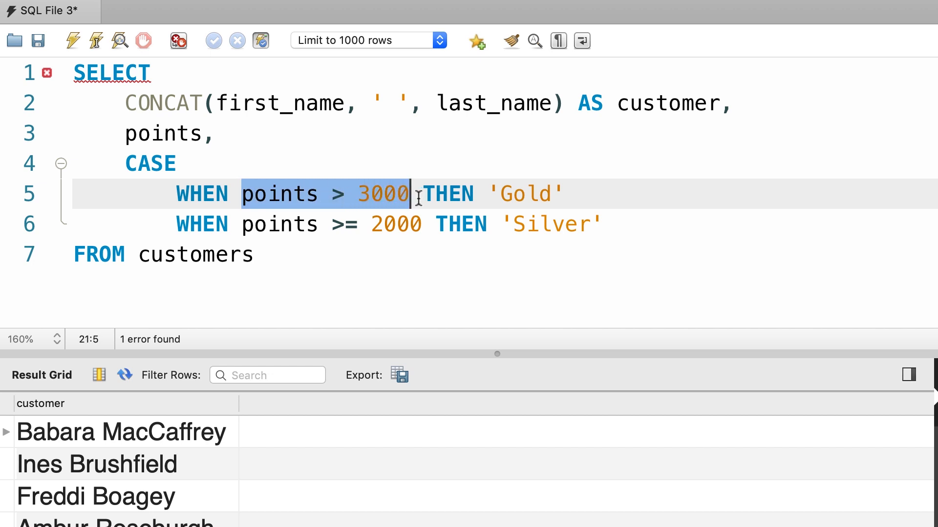
{"action": "mouse_move", "coordinate": [316, 245]}
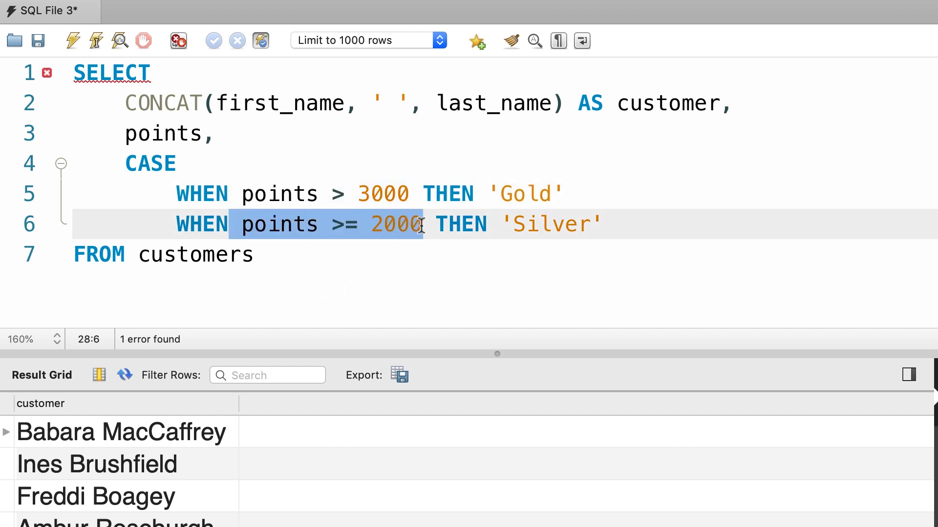
{"action": "mouse_move", "coordinate": [378, 245]}
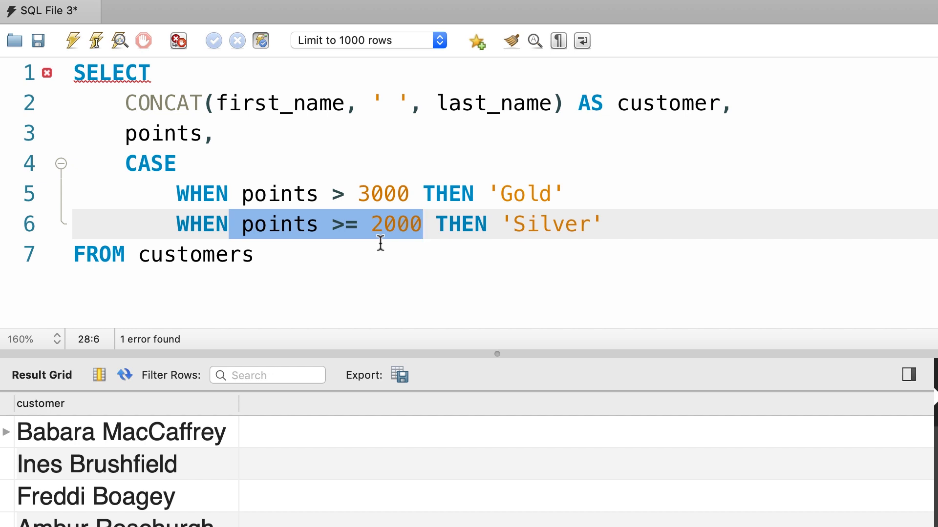
- Finish with 'Bronze' as the ELSE value and END AS category, then execute the query
{"action": "left_click", "coordinate": [617, 225]}
{"action": "type", "text": "ELSE"}
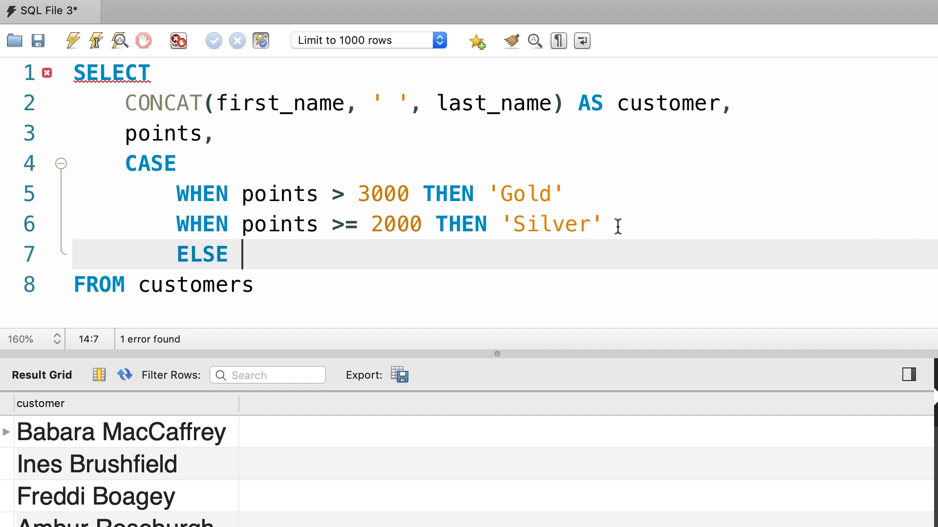
{"action": "type", "text": "'Br"}
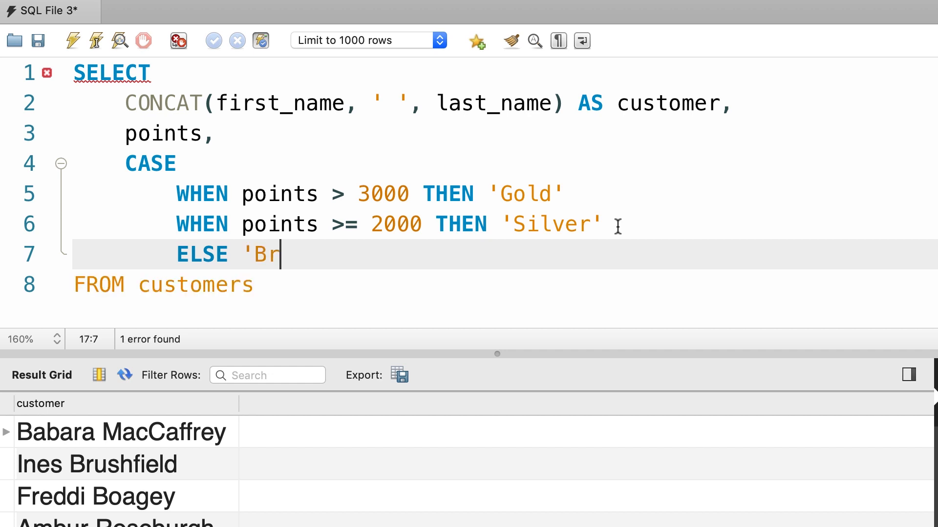
{"action": "type", "text": "onze'"}
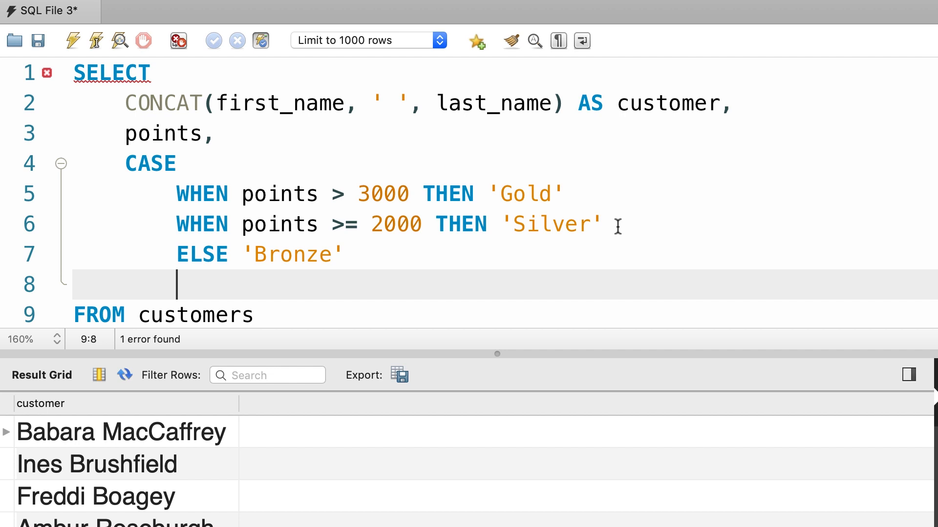
{"action": "type", "text": "END"}
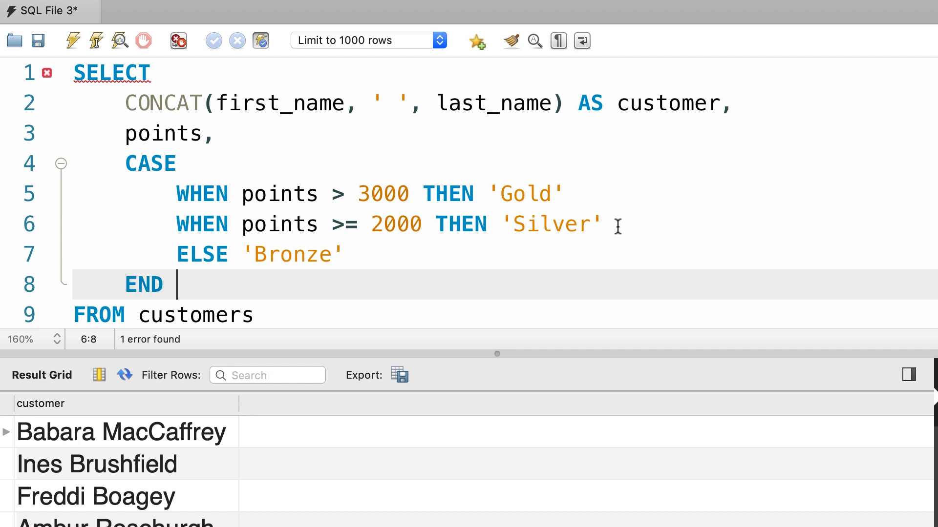
{"action": "type", "text": "AS categ"}
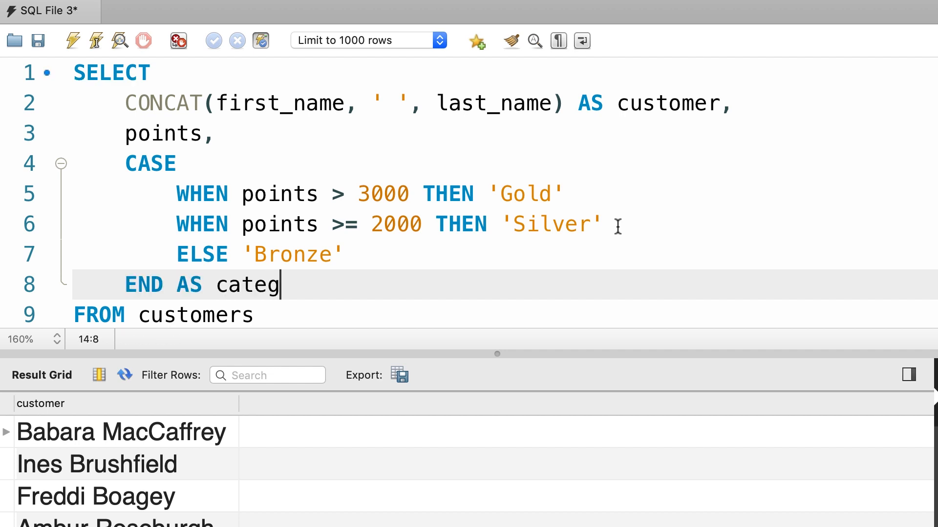
{"action": "type", "text": "ory"}
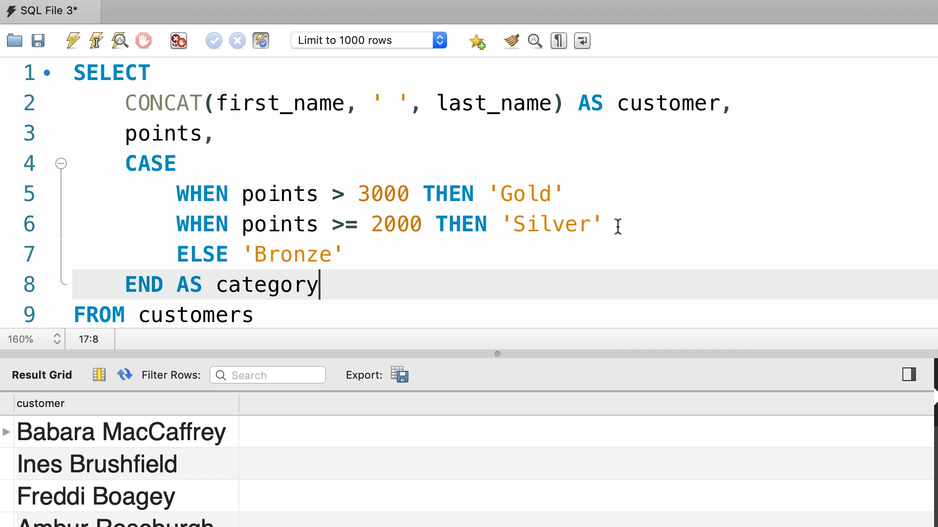
{"action": "left_click", "coordinate": [73, 41]}
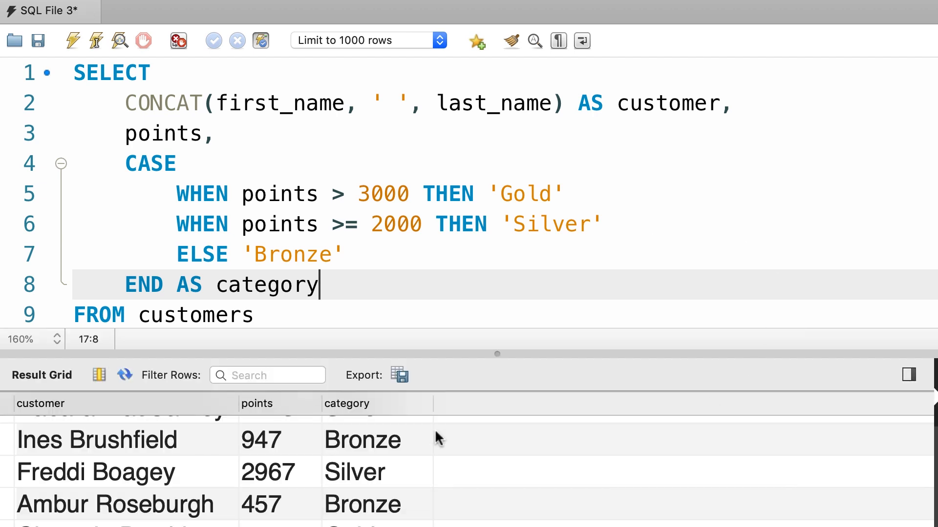